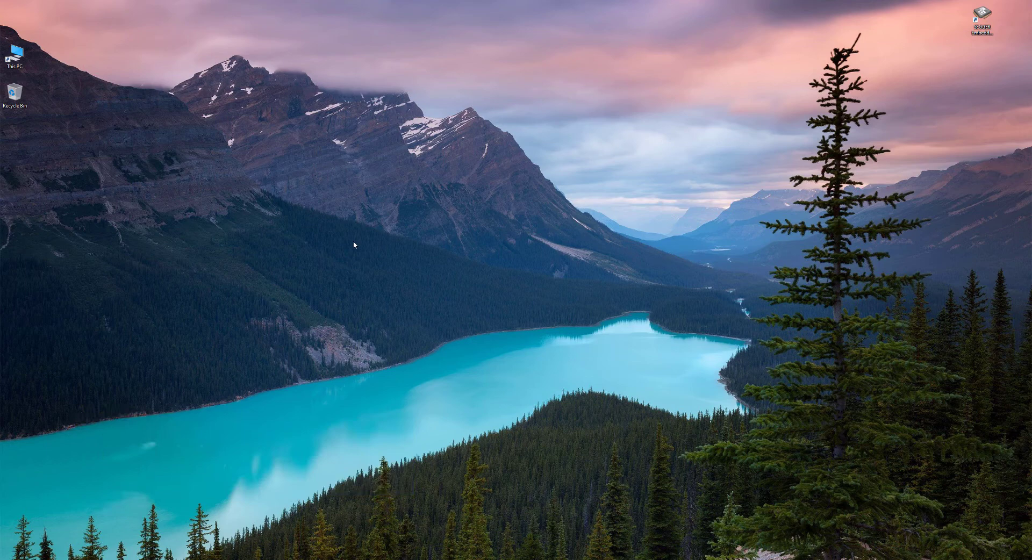
pyautogui.moveTo(331, 260)
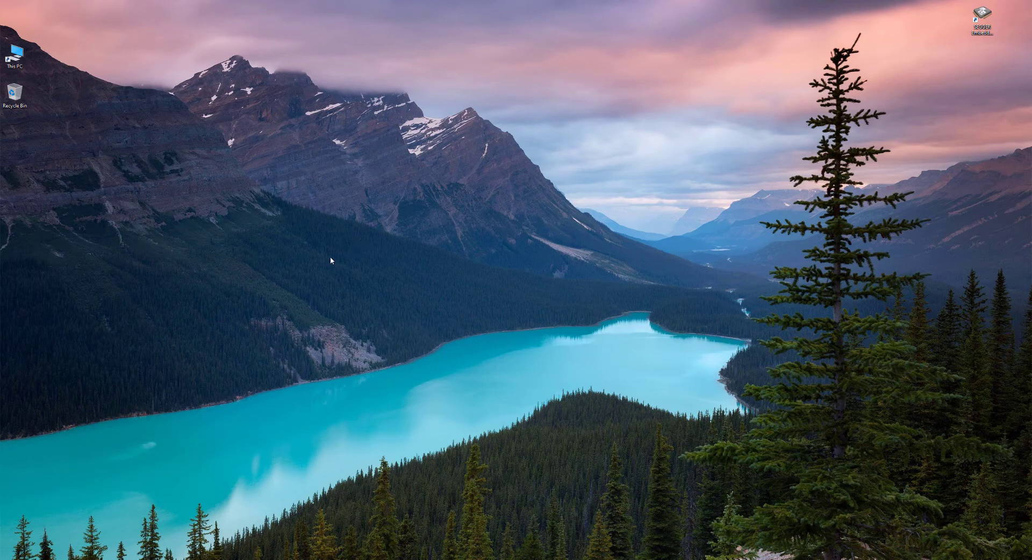
pyautogui.moveTo(344, 270)
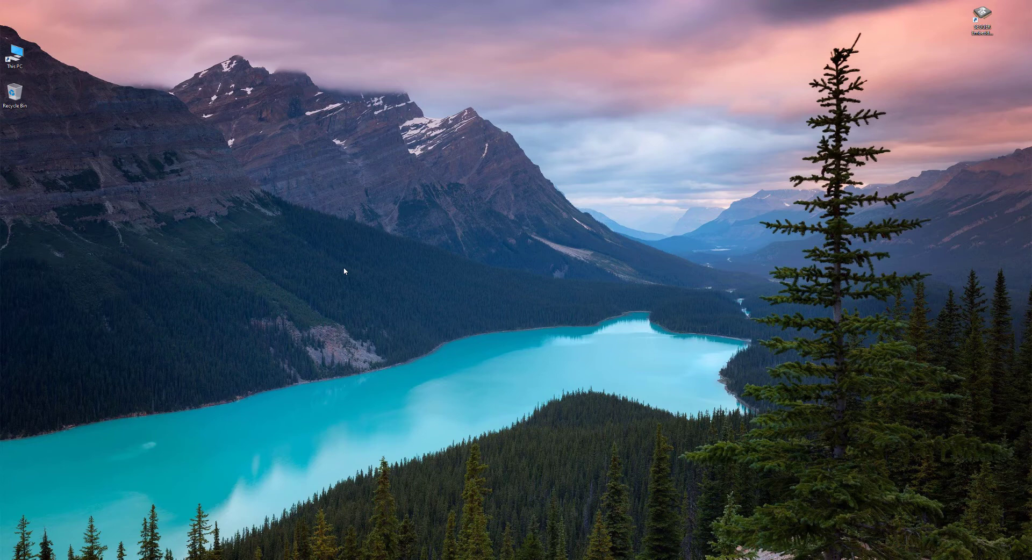
pyautogui.moveTo(18, 72)
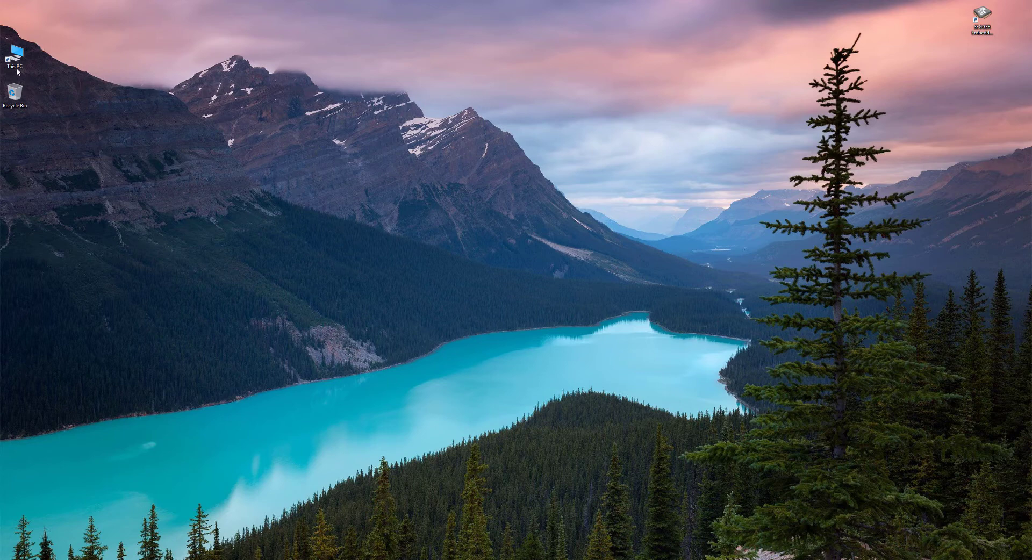
# Browse from This PC through C:\nrf_sdk\external_tools and select all cmsisconfig files
pyautogui.doubleClick(16, 56)
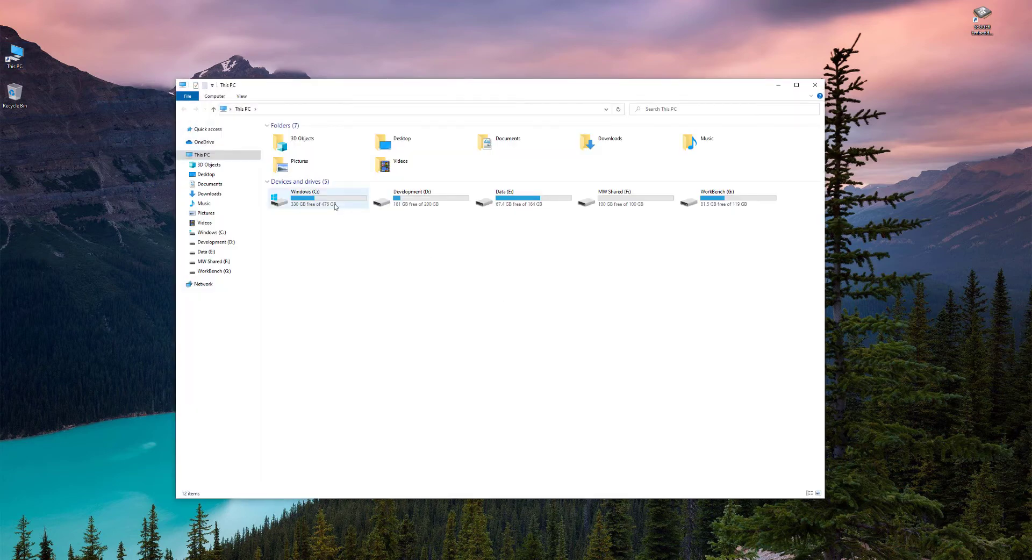
pyautogui.doubleClick(303, 197)
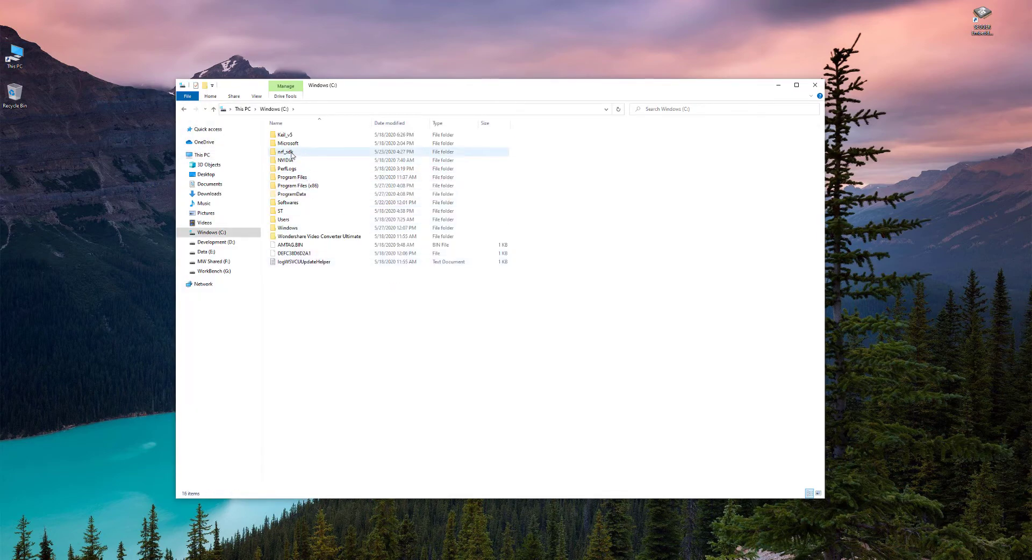
pyautogui.doubleClick(285, 152)
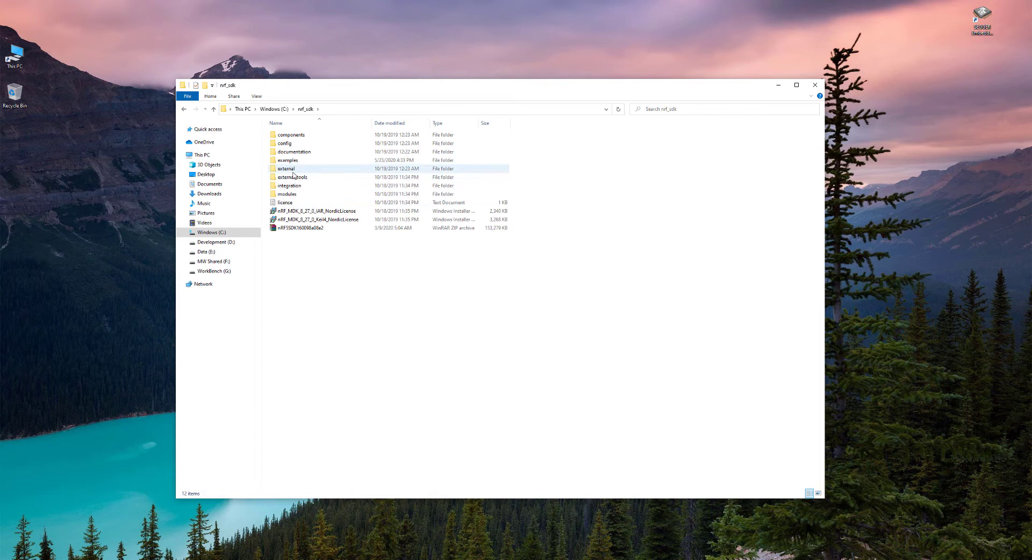
pyautogui.click(291, 177)
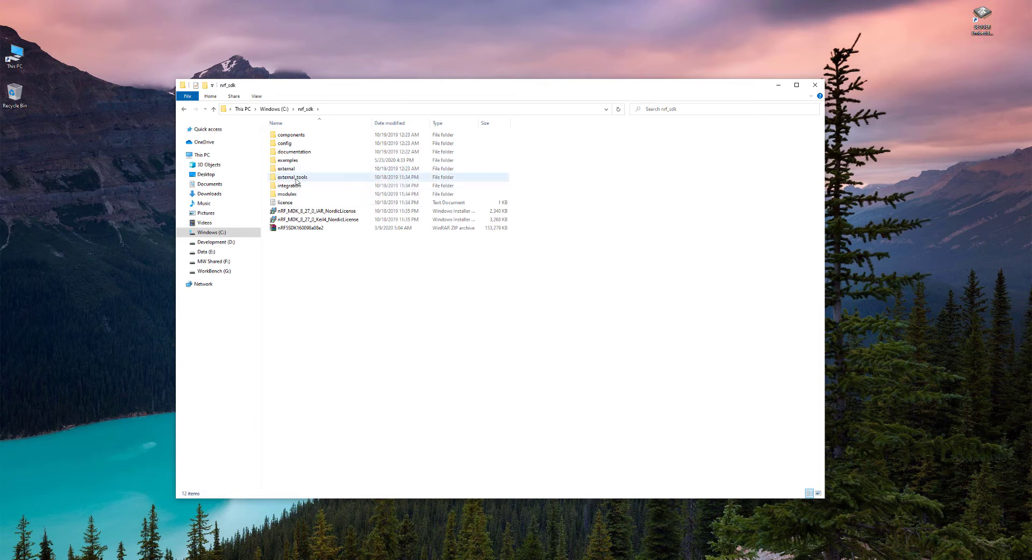
pyautogui.doubleClick(292, 177)
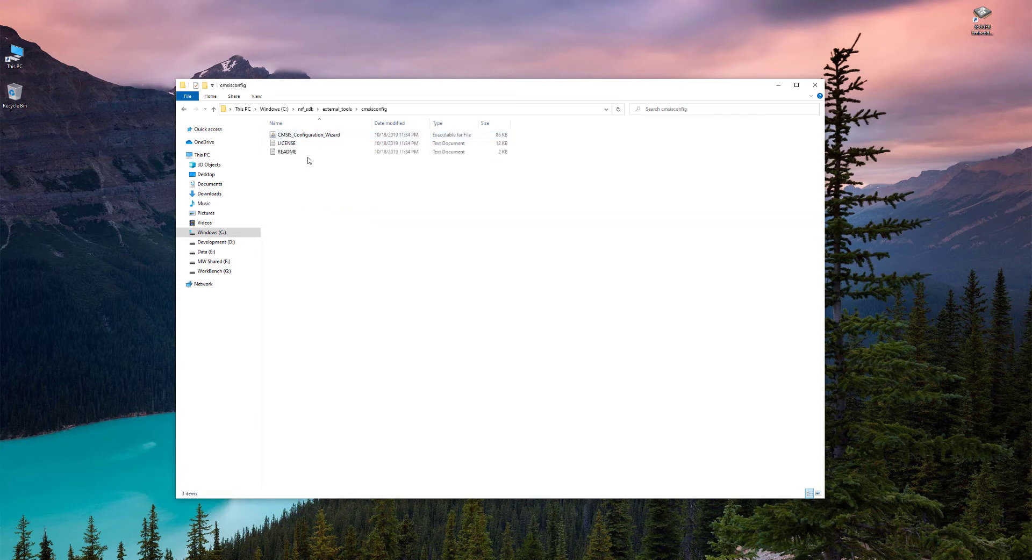
pyautogui.press('ctrl+a')
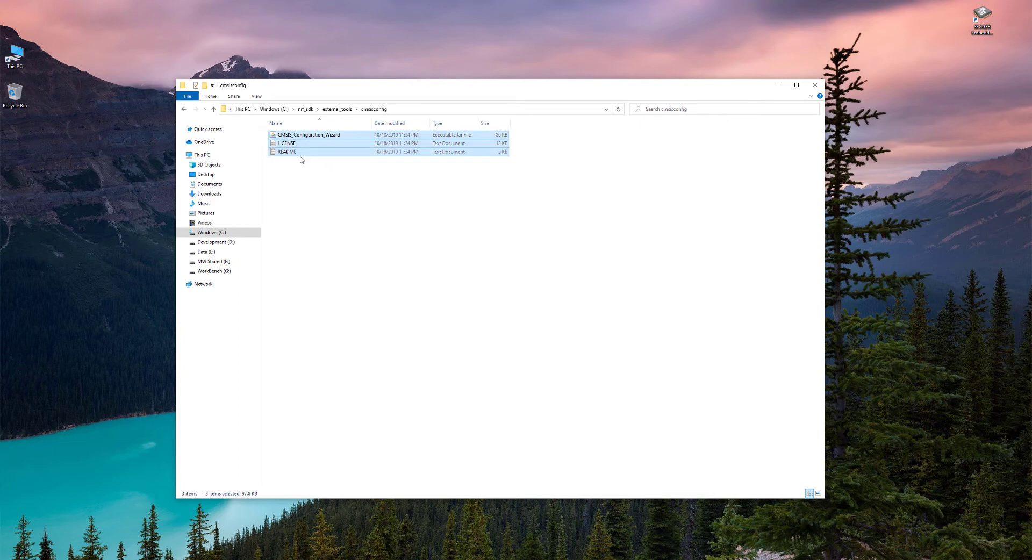
pyautogui.moveTo(317, 161)
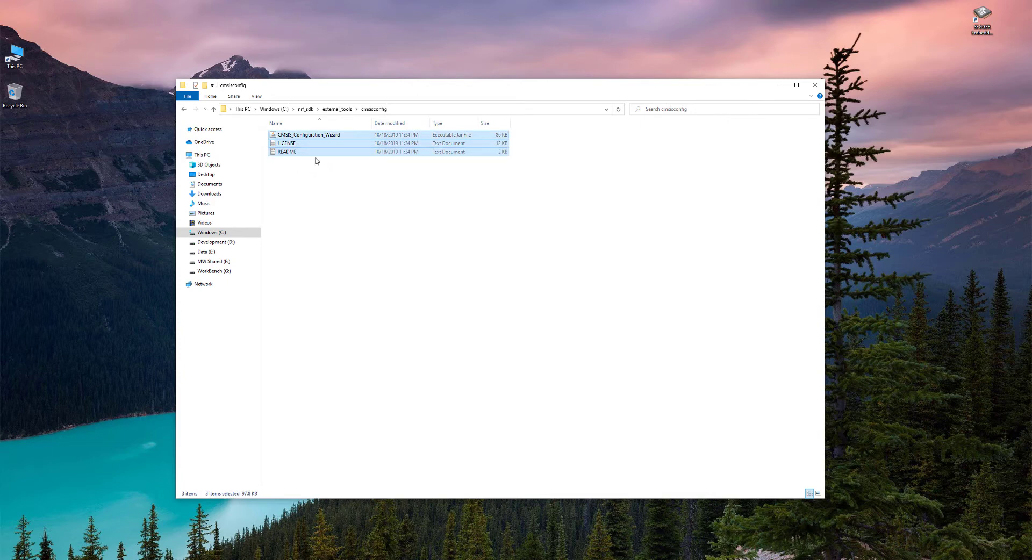
pyautogui.moveTo(409, 190)
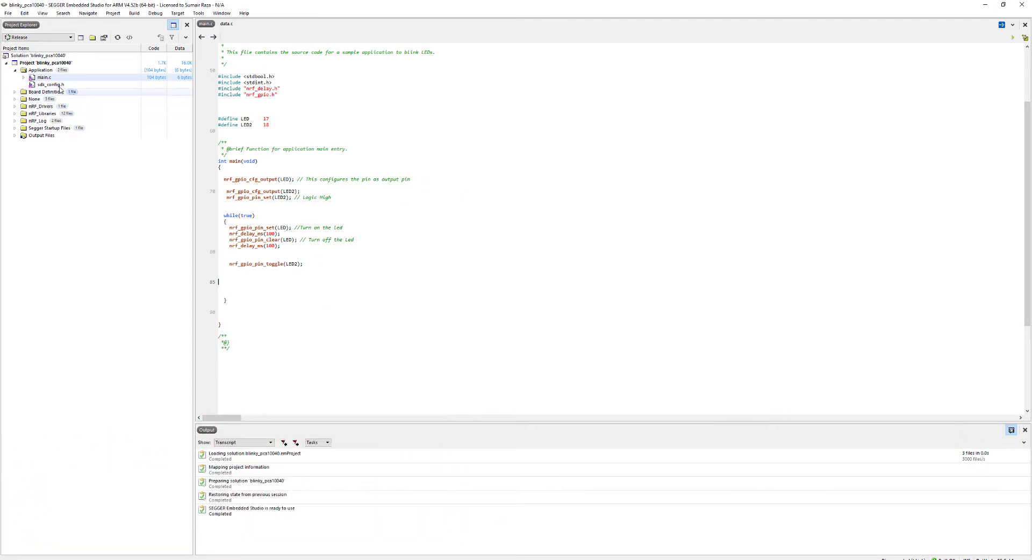
# Open the blinky project's sdk_config.h and scroll down to the nRF_Log settings
pyautogui.click(48, 85)
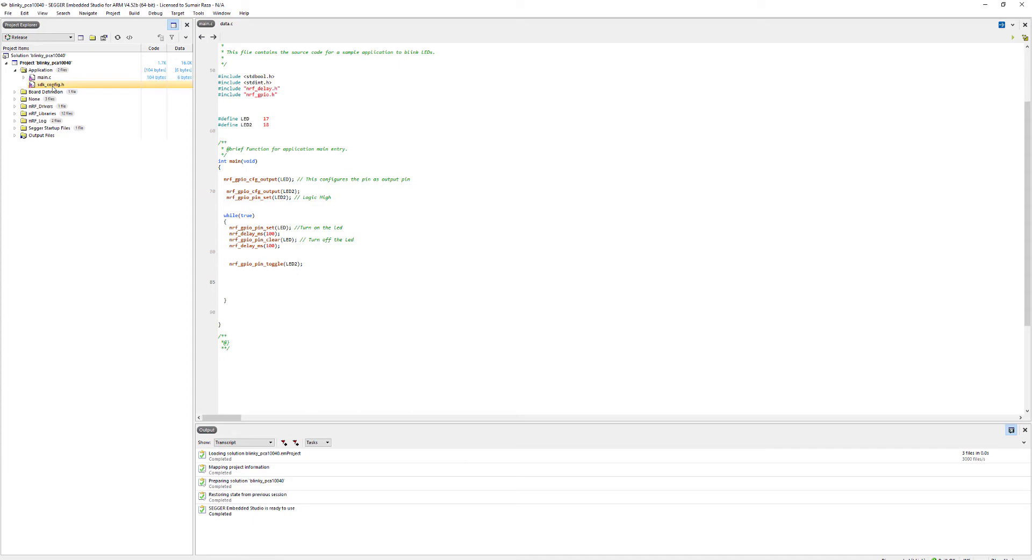
pyautogui.doubleClick(48, 85)
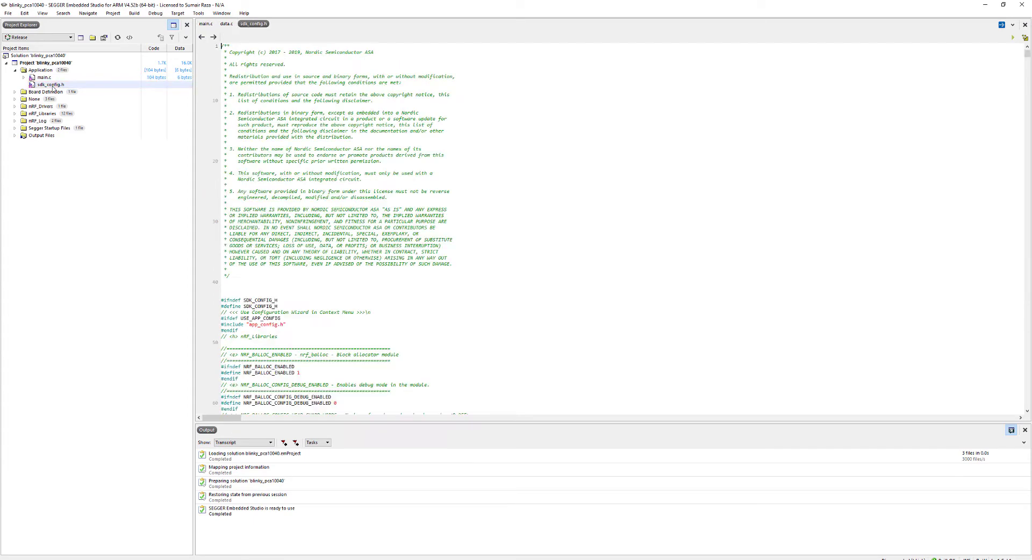
pyautogui.scroll(-3)
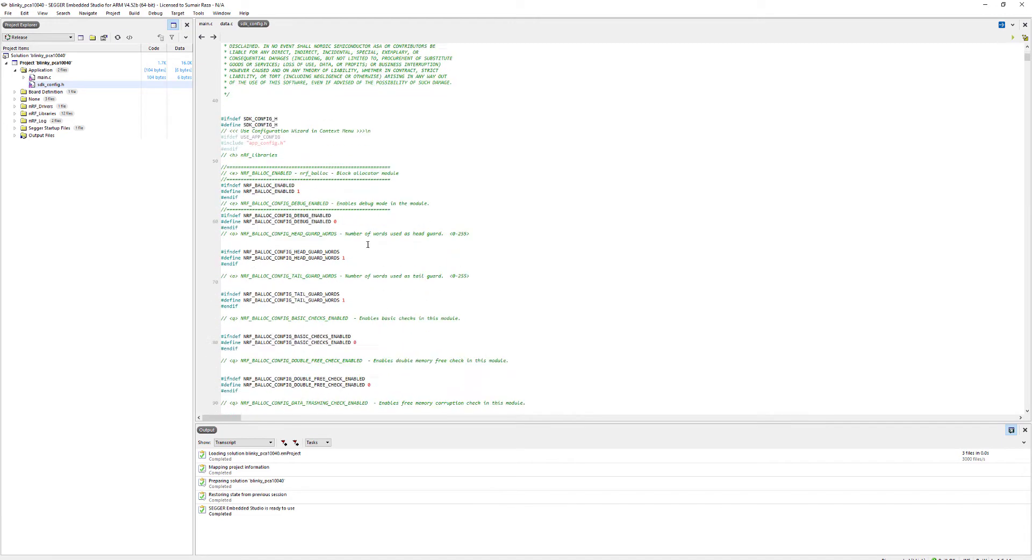
pyautogui.scroll(-3)
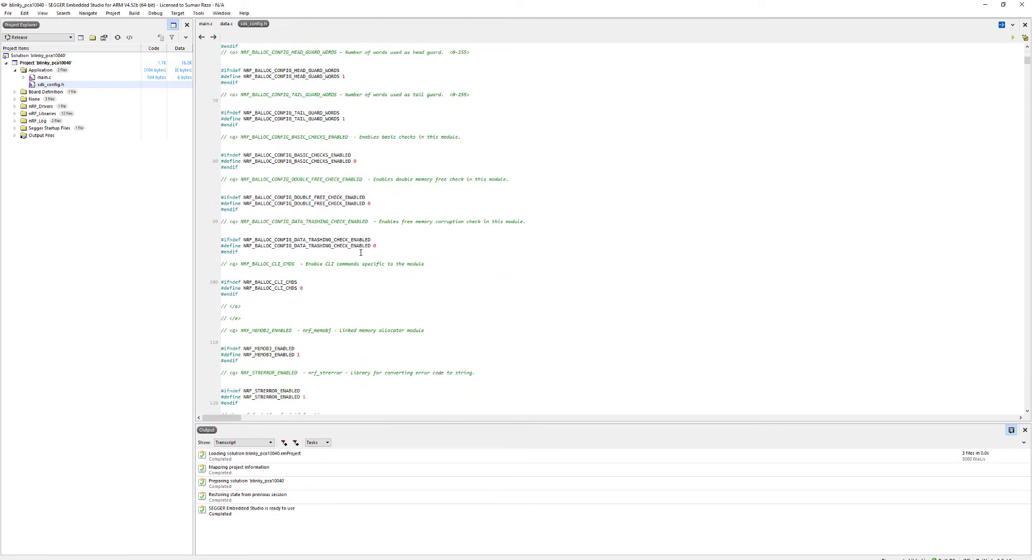
pyautogui.scroll(-3)
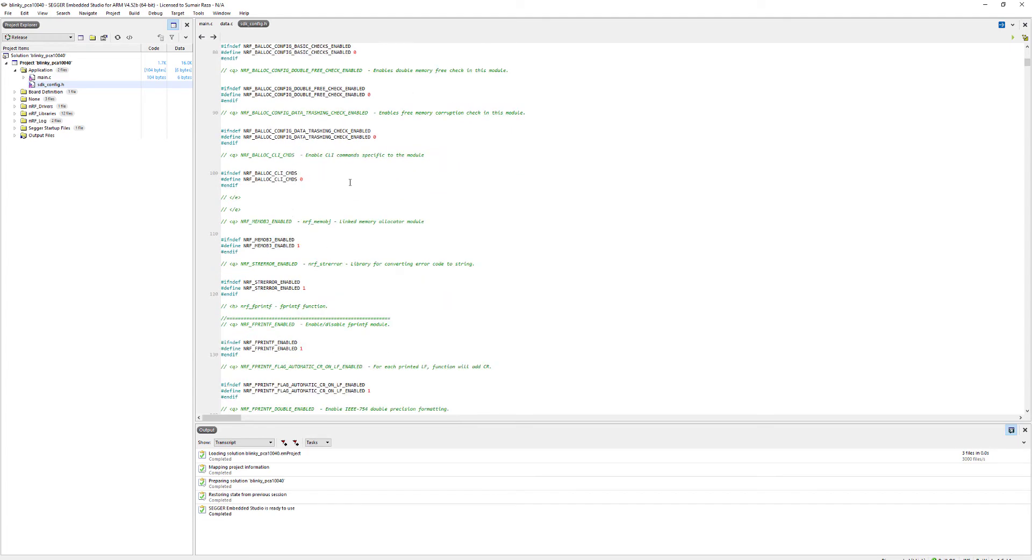
pyautogui.scroll(-3)
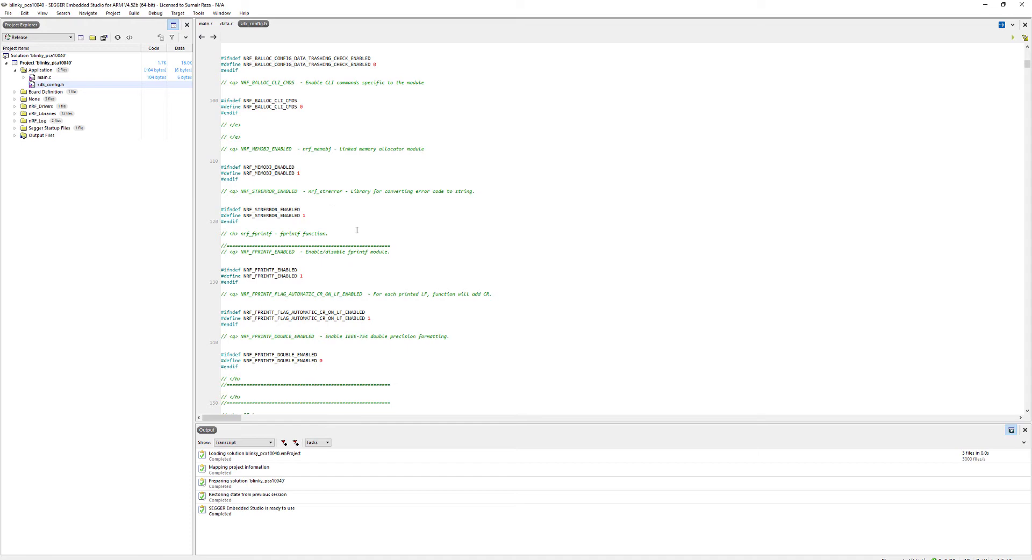
pyautogui.scroll(-3)
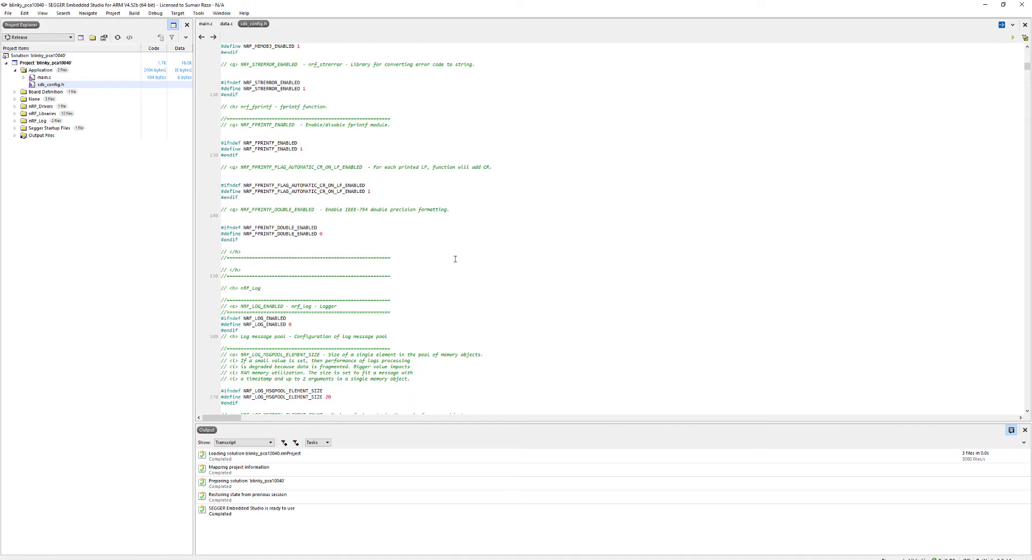
pyautogui.scroll(-3)
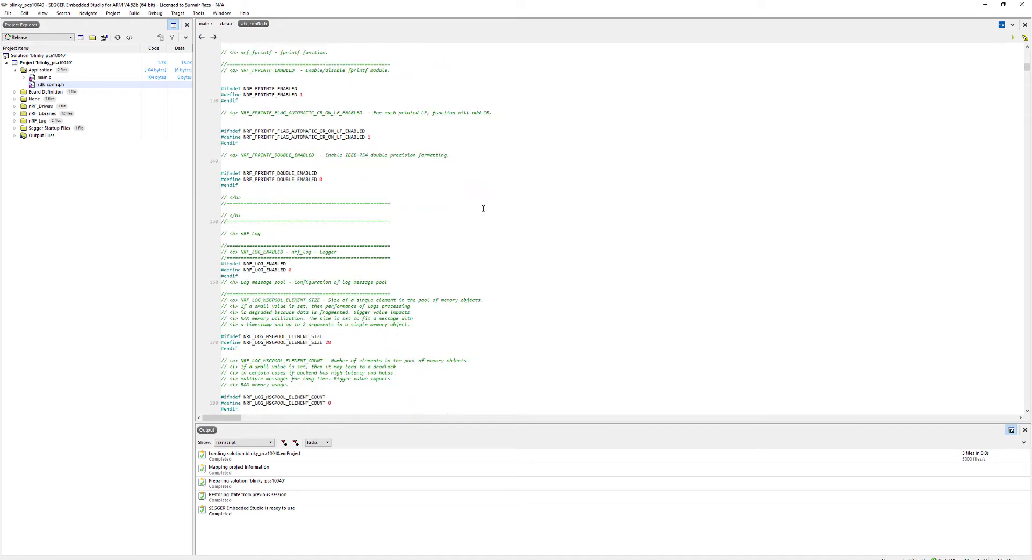
pyautogui.scroll(-3)
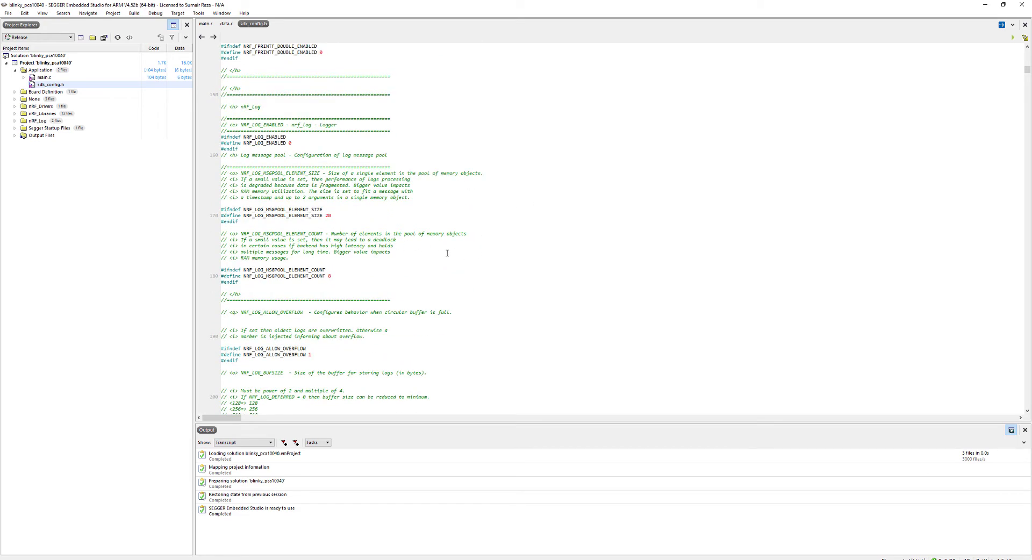
# Search sdk_config.h for 'uart' to reach the UART_CONFIG_LOG_ENABLED define
pyautogui.click(452, 311)
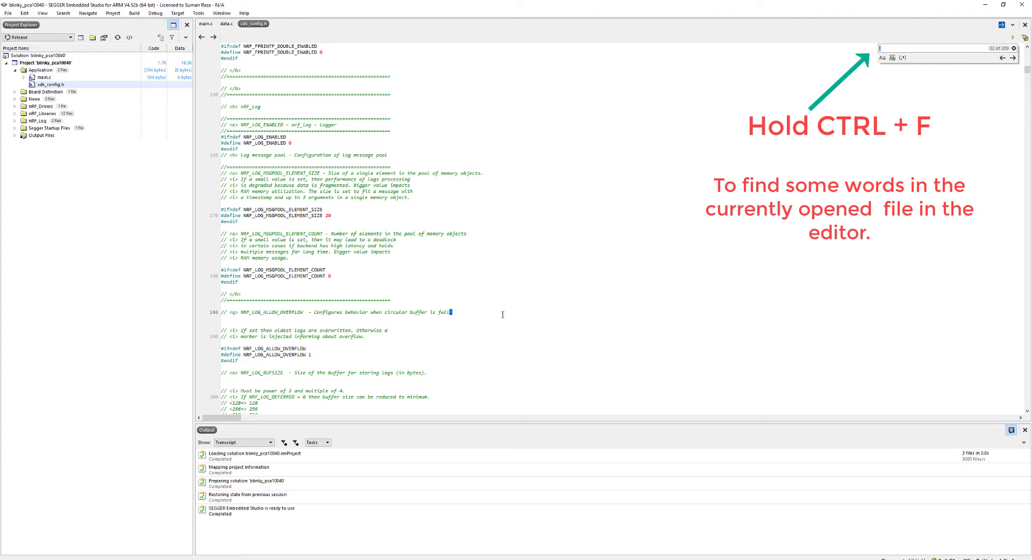
pyautogui.write('uart')
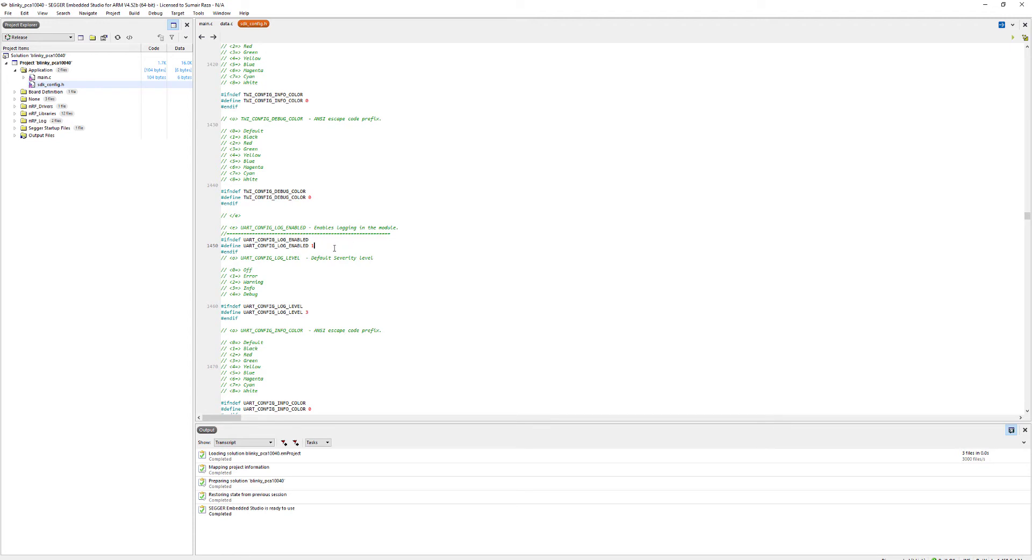
pyautogui.moveTo(267, 228)
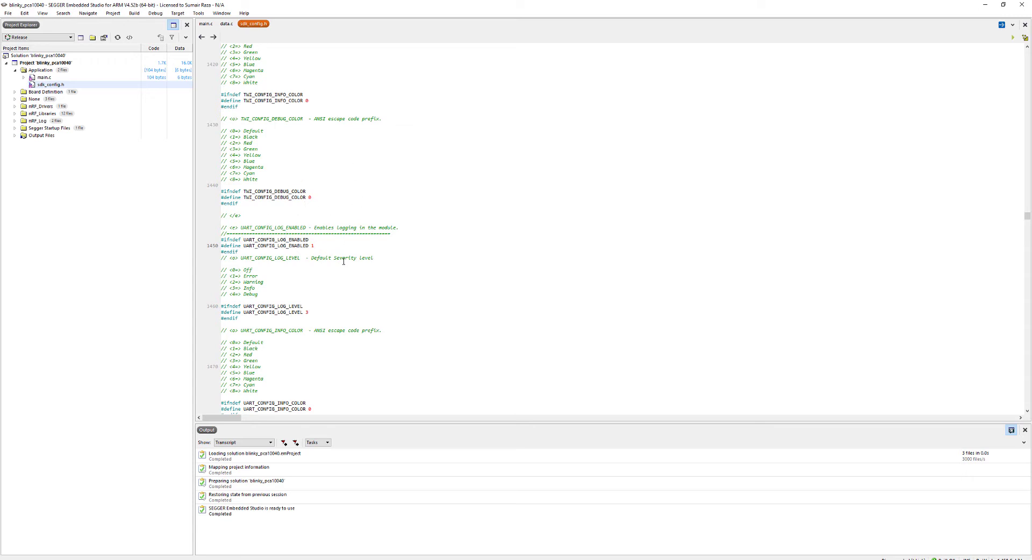
pyautogui.scroll(-3)
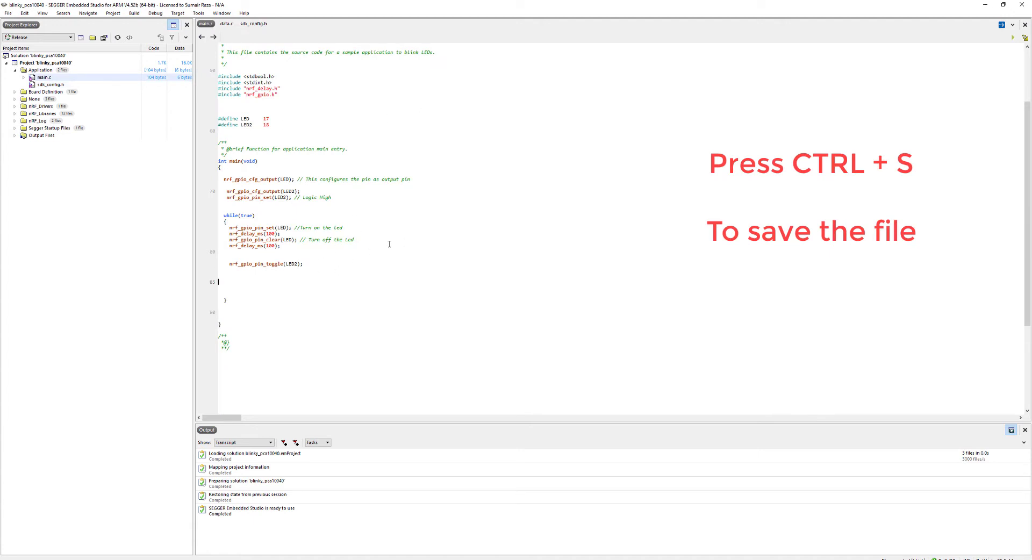
# Return to sdk_config.h to change UART_CONFIG_LOG_ENABLED from 1 to 0
pyautogui.click(253, 24)
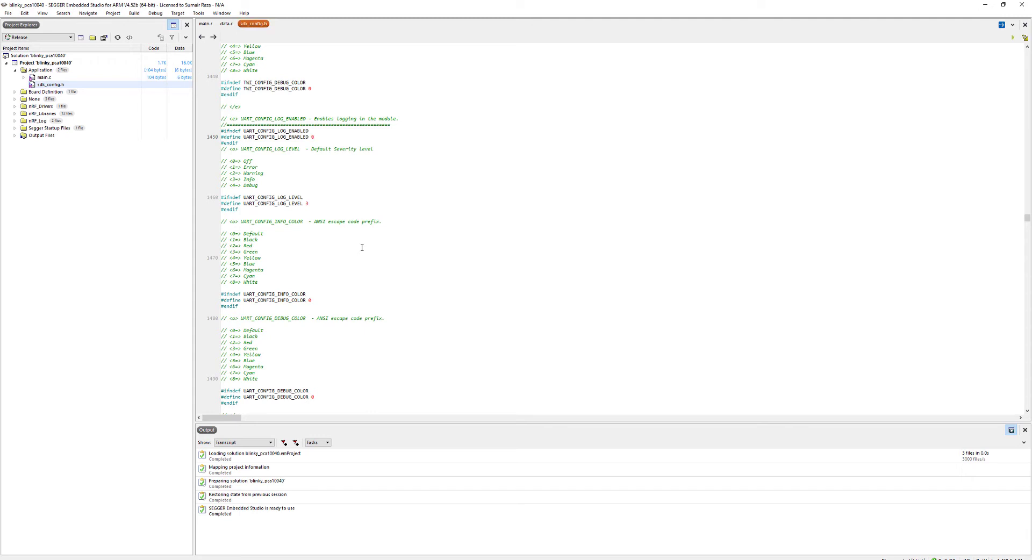
pyautogui.moveTo(340, 211)
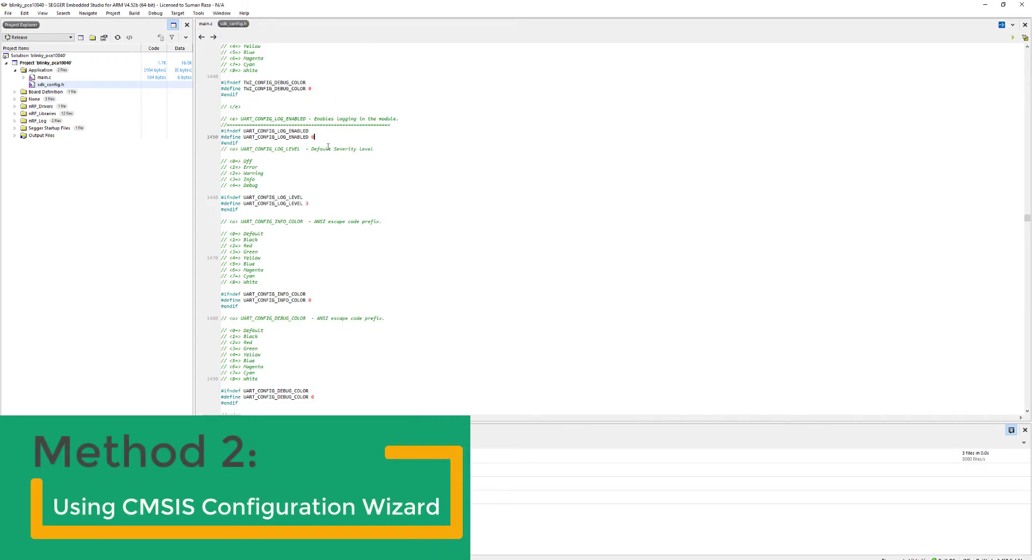
pyautogui.moveTo(8, 13)
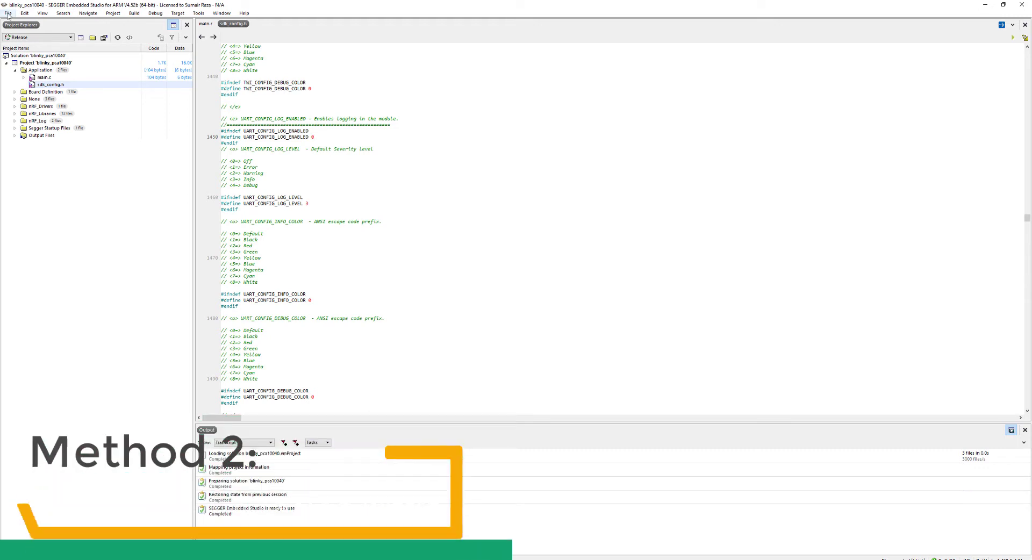
# Open tools.xml through File > Open Studio Folder > External Tools Configuration
pyautogui.click(8, 13)
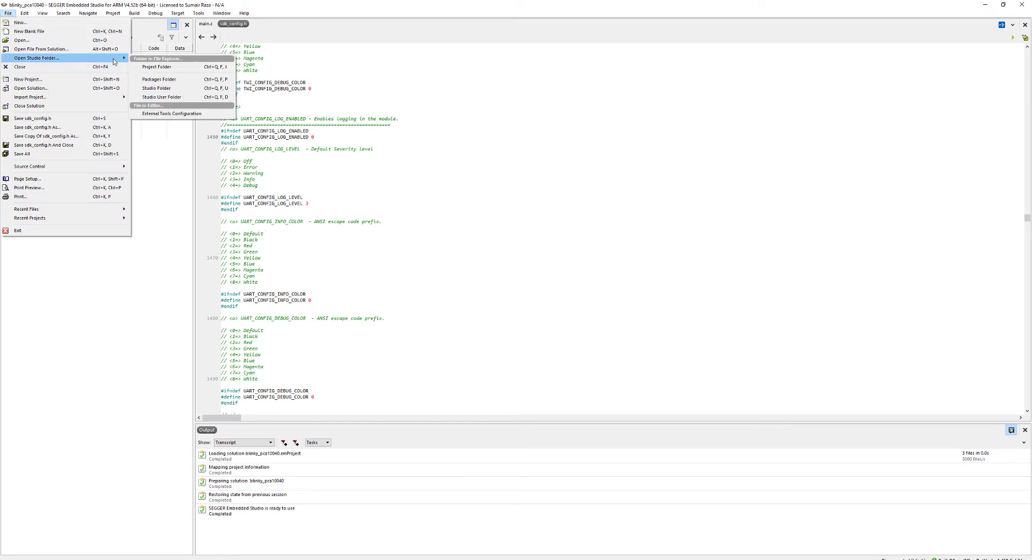
pyautogui.moveTo(171, 114)
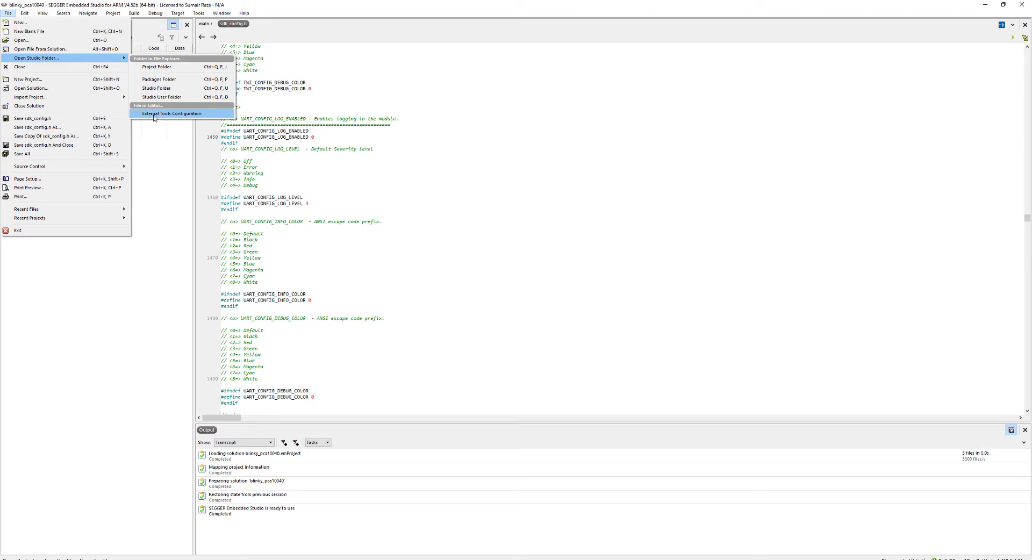
pyautogui.moveTo(165, 119)
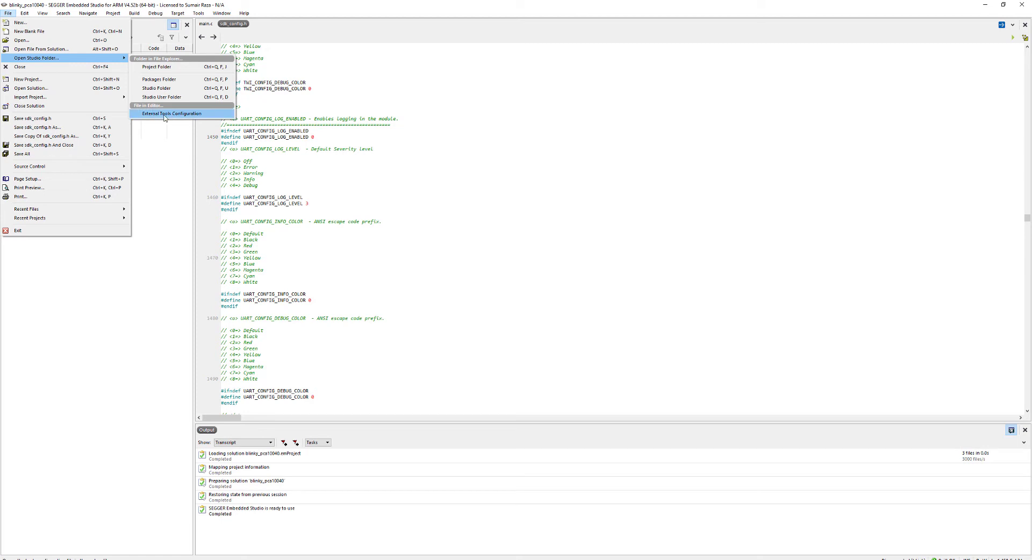
pyautogui.click(173, 113)
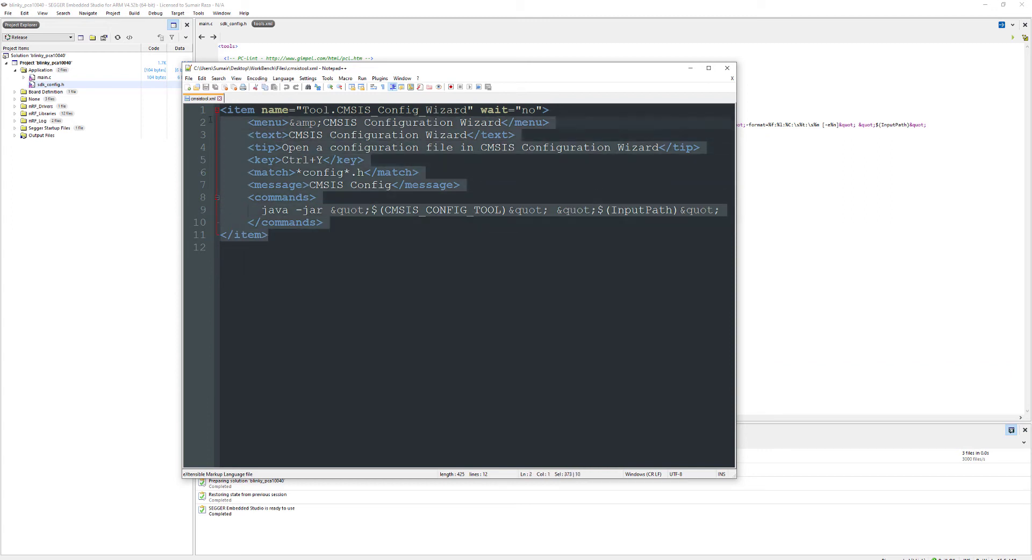
# Copy the full CMSIS Configuration Wizard tool definition from cmsistool.xml in Notepad++
pyautogui.rightClick(284, 129)
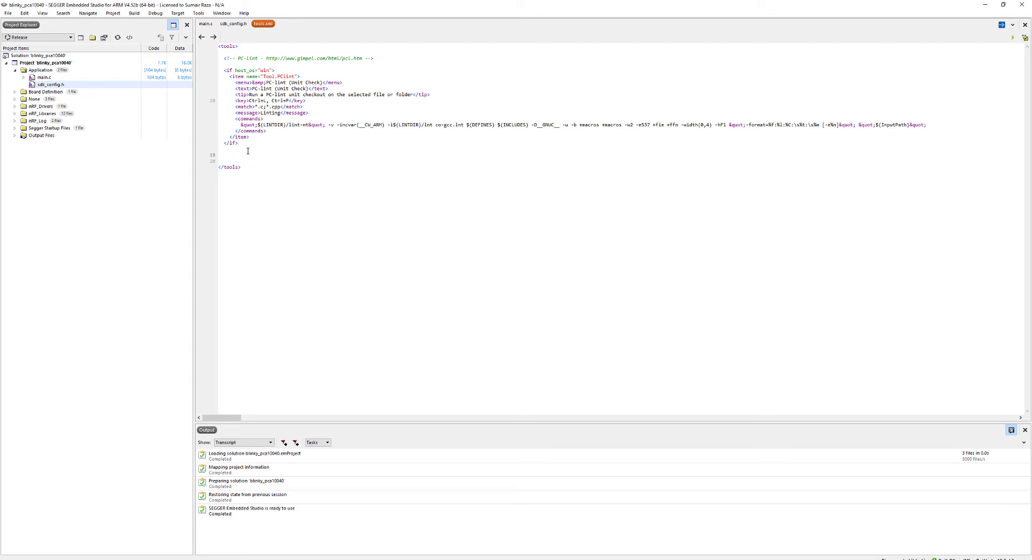
# Paste the wizard entry after the PC-lint block in tools.xml, then save and close it
pyautogui.click(224, 154)
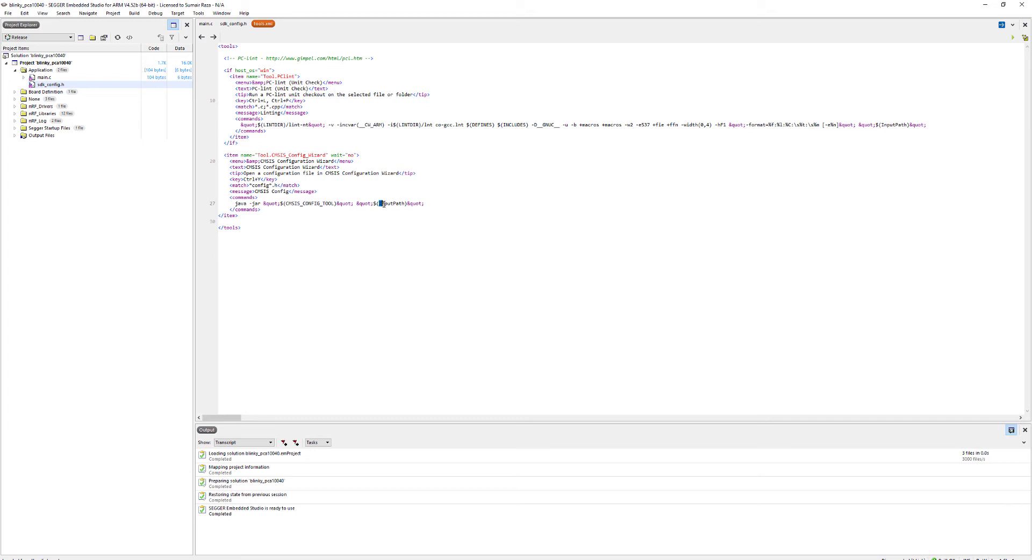
pyautogui.moveTo(278, 229)
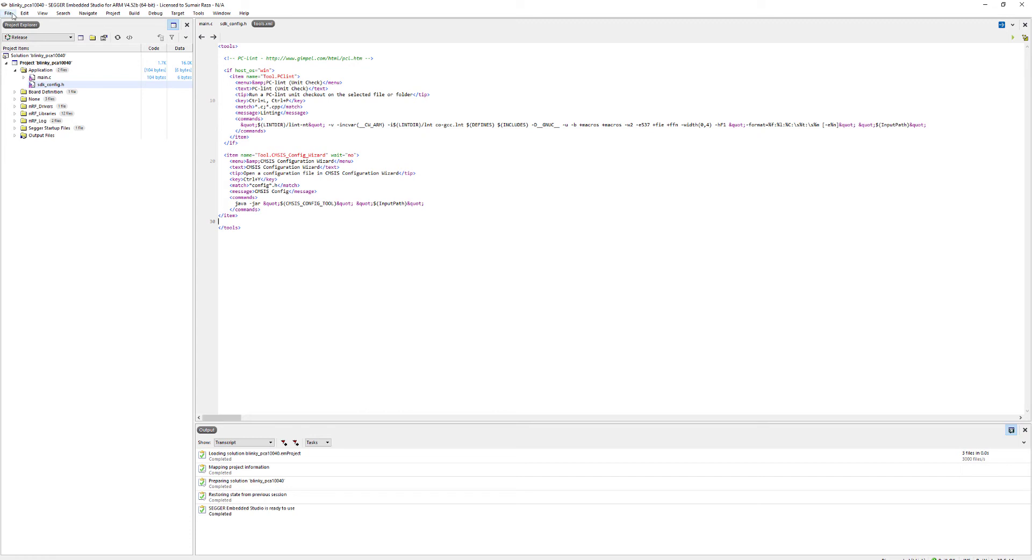
pyautogui.click(8, 12)
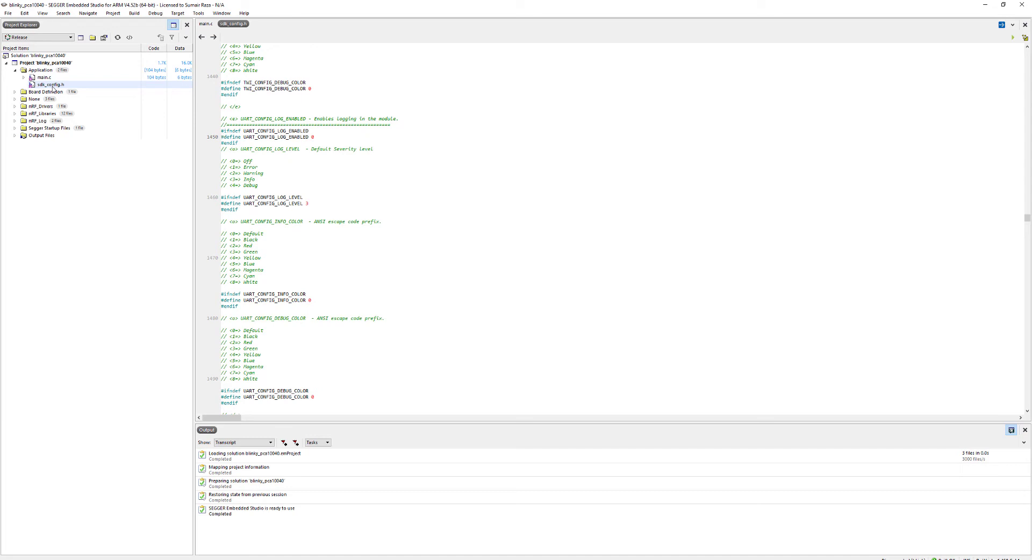
# Launch the CMSIS Configuration Wizard on sdk_config.h from its Project Explorer context menu
pyautogui.rightClick(47, 84)
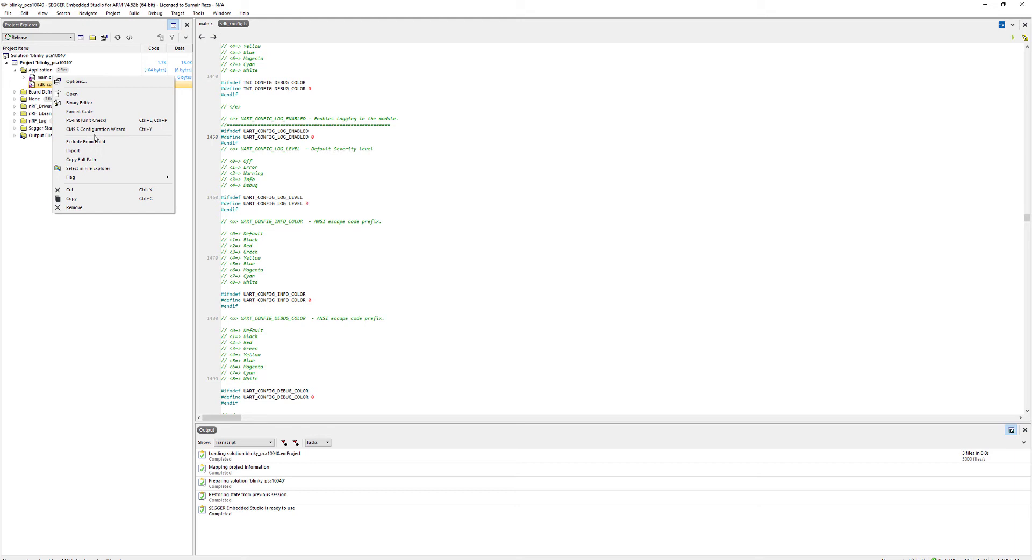
pyautogui.moveTo(95, 129)
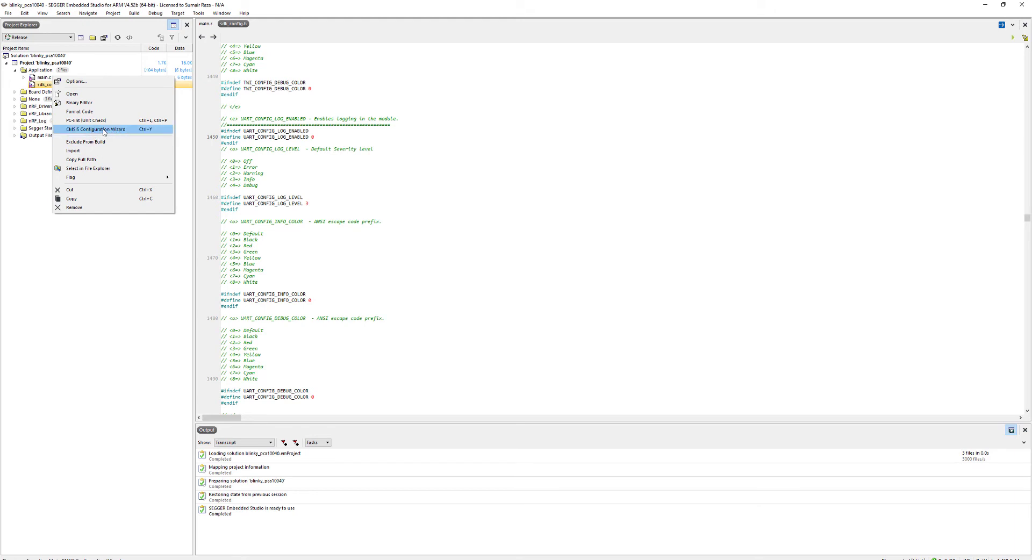
pyautogui.click(96, 129)
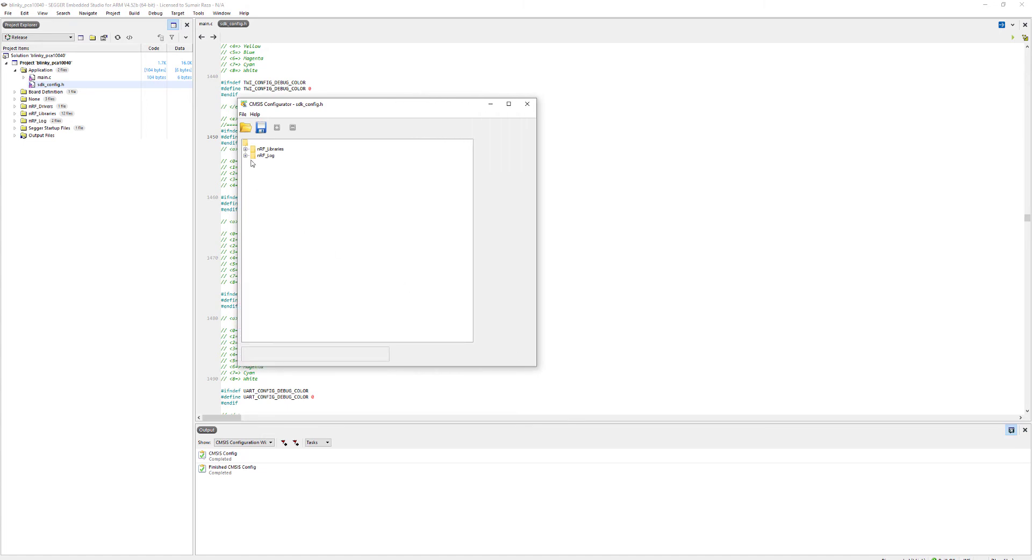
# Expand the nRF_Libraries, nrf_fprintf and nRF_Log groups, then untick NRF_FPRINTF_ENABLED
pyautogui.click(246, 149)
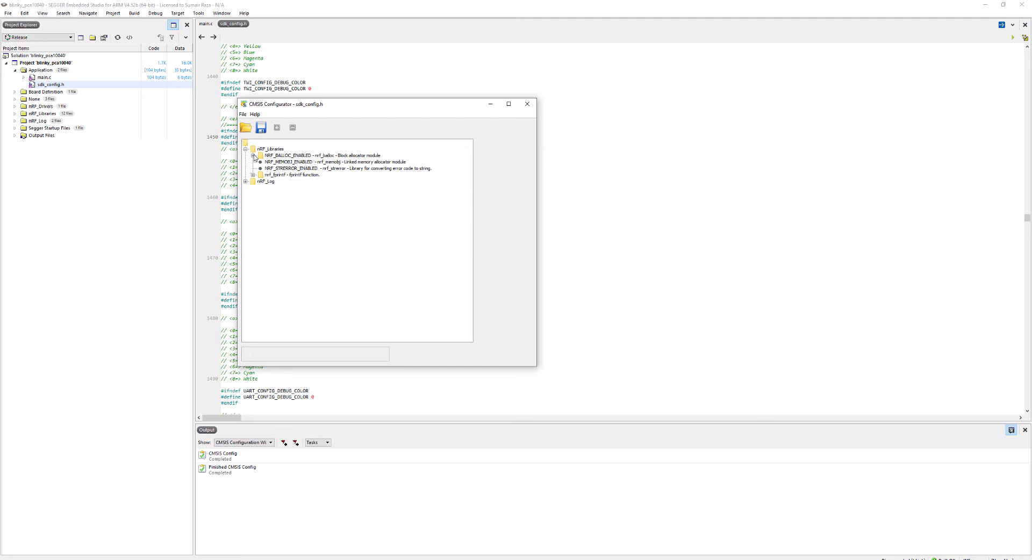
pyautogui.click(247, 181)
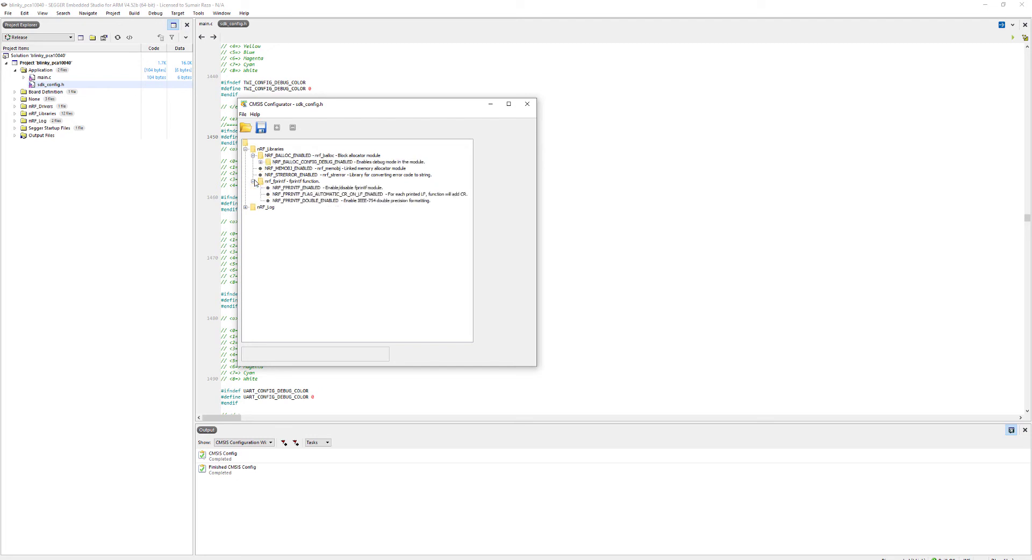
pyautogui.click(251, 206)
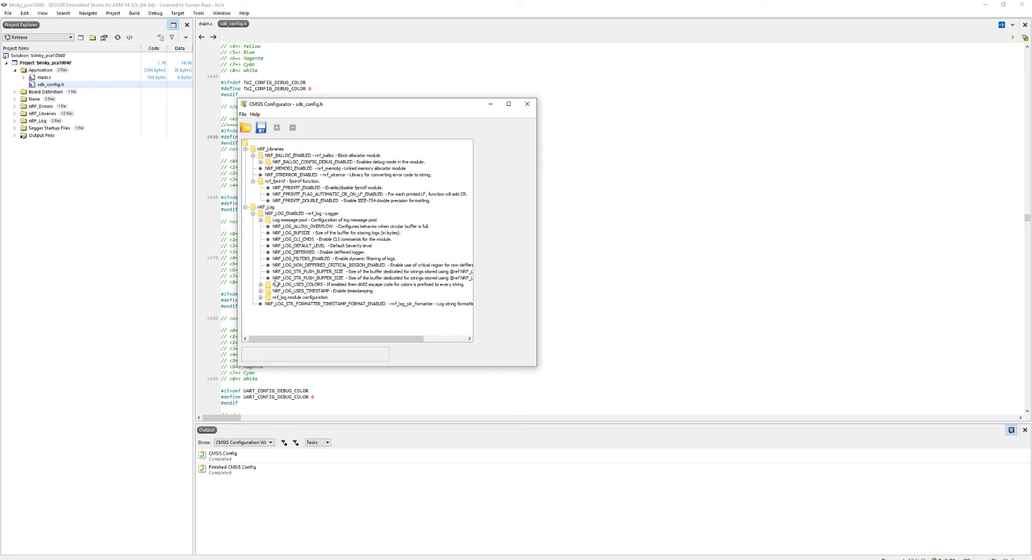
pyautogui.click(254, 220)
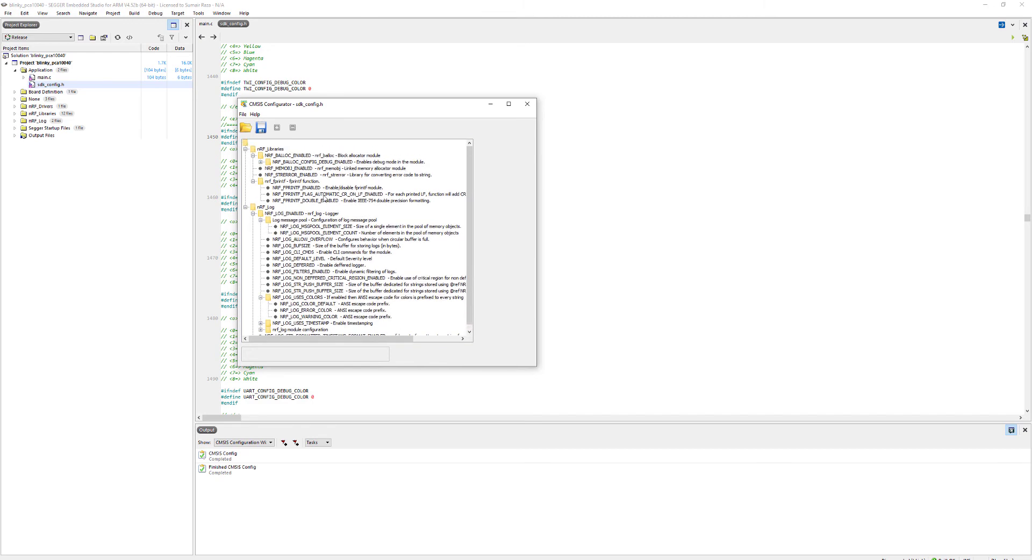
pyautogui.click(327, 188)
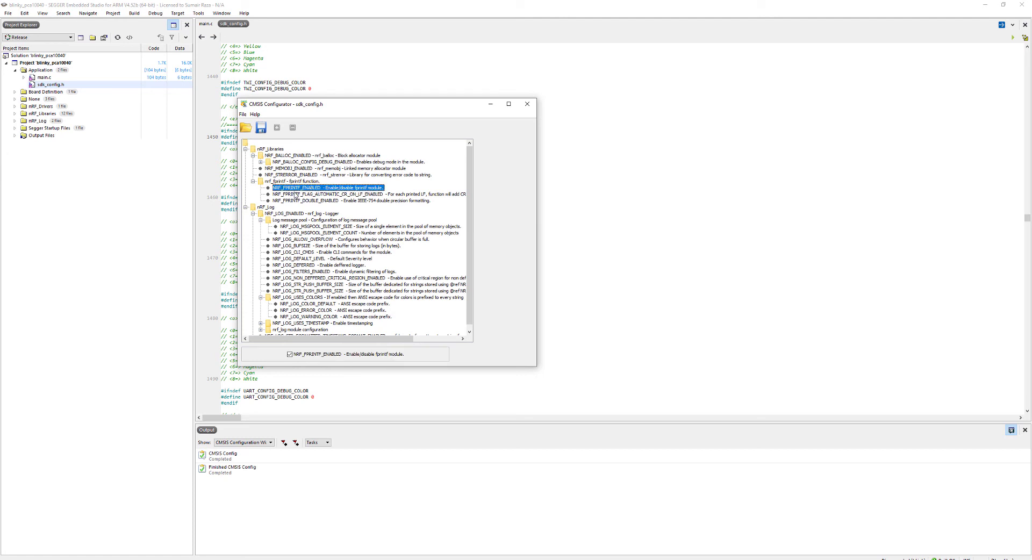
pyautogui.moveTo(335, 194)
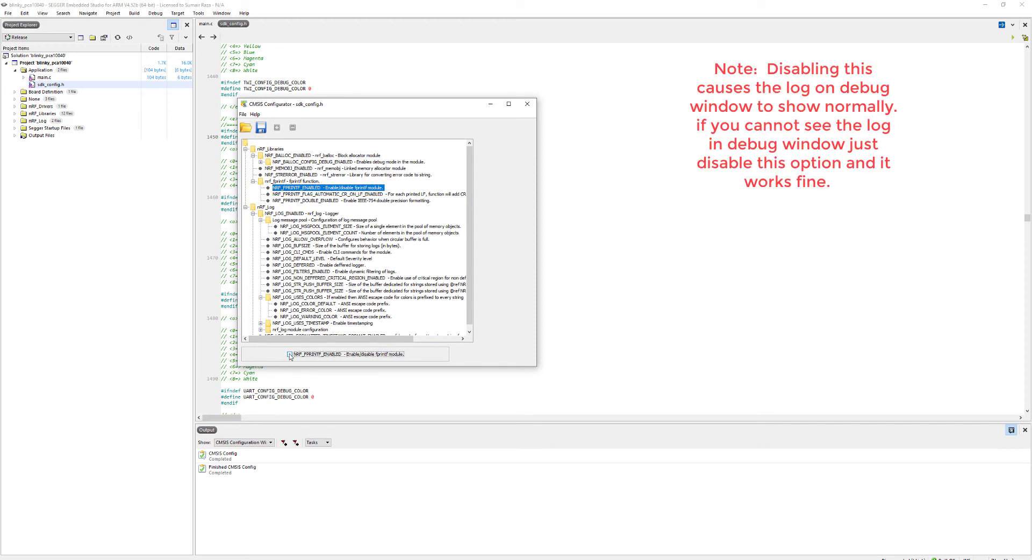
pyautogui.click(290, 354)
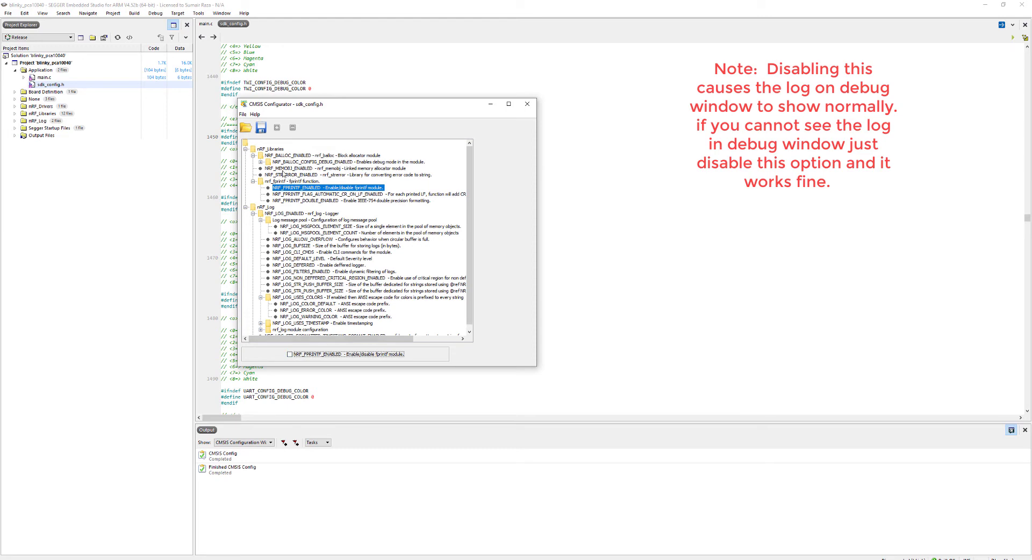
pyautogui.moveTo(261, 128)
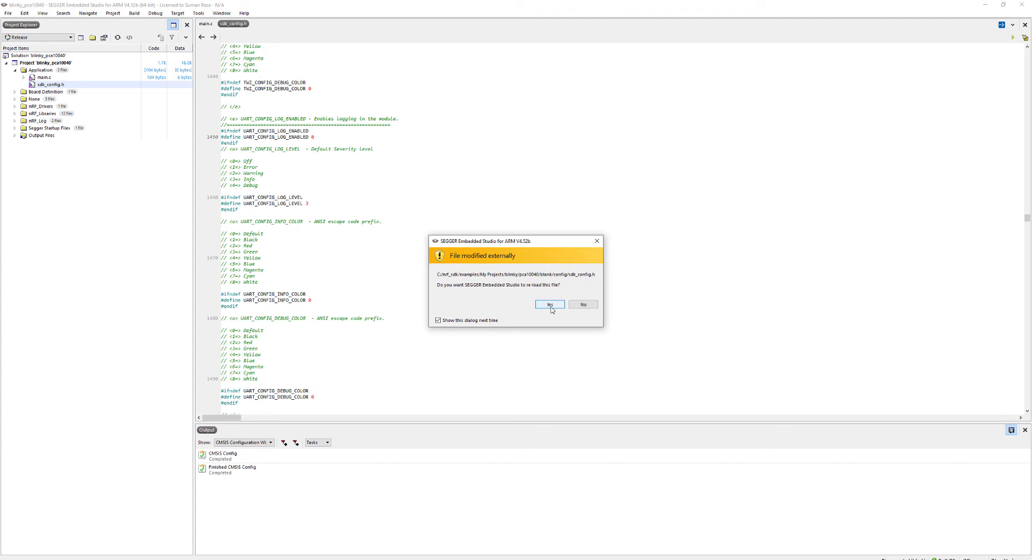
# Reload the externally modified sdk_config.h and scroll through its updated settings
pyautogui.click(549, 304)
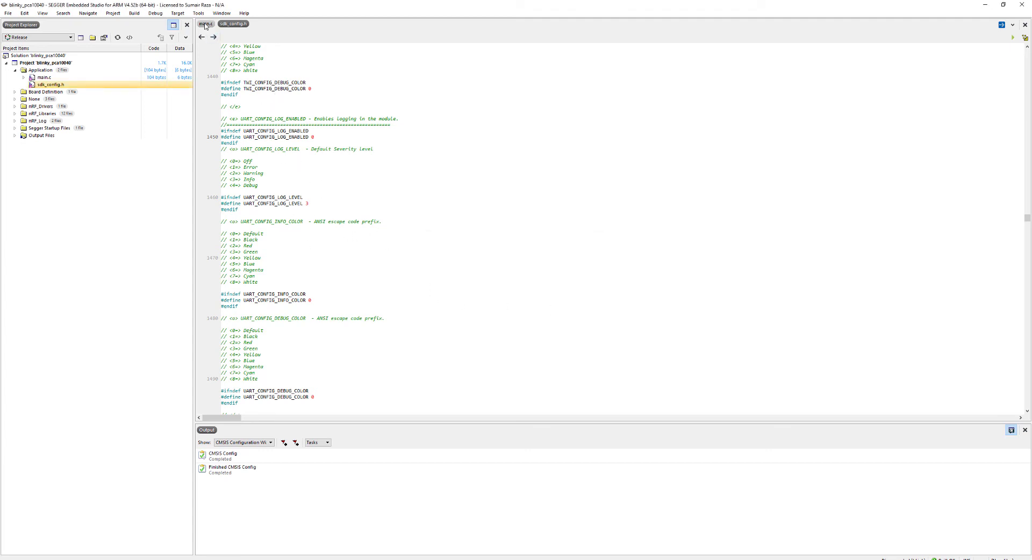
pyautogui.click(205, 23)
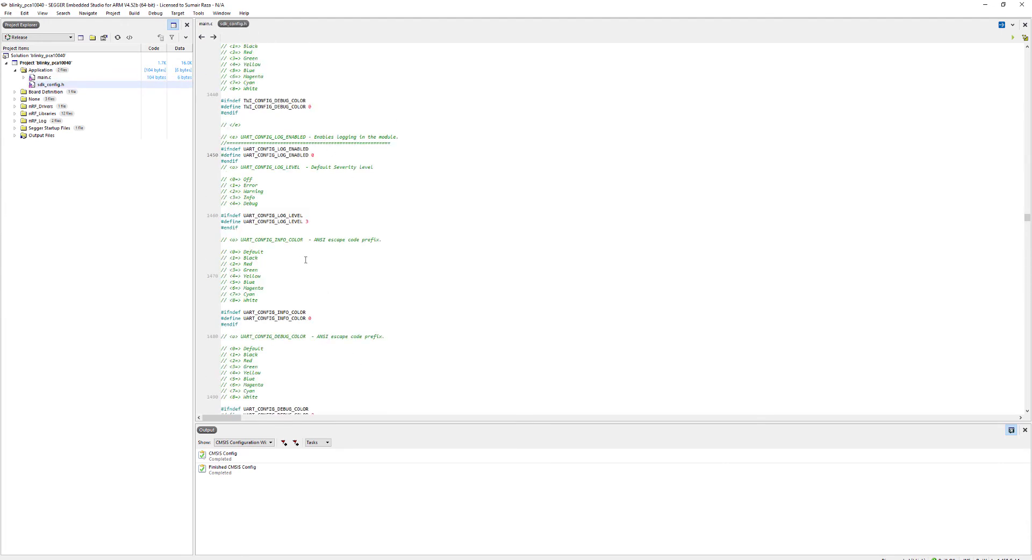
pyautogui.scroll(-3)
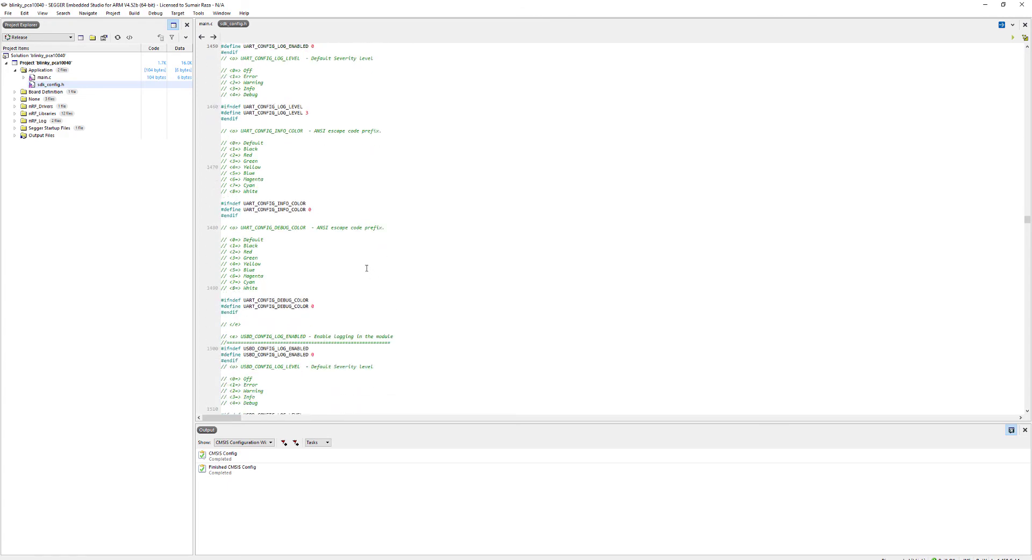
pyautogui.scroll(-3)
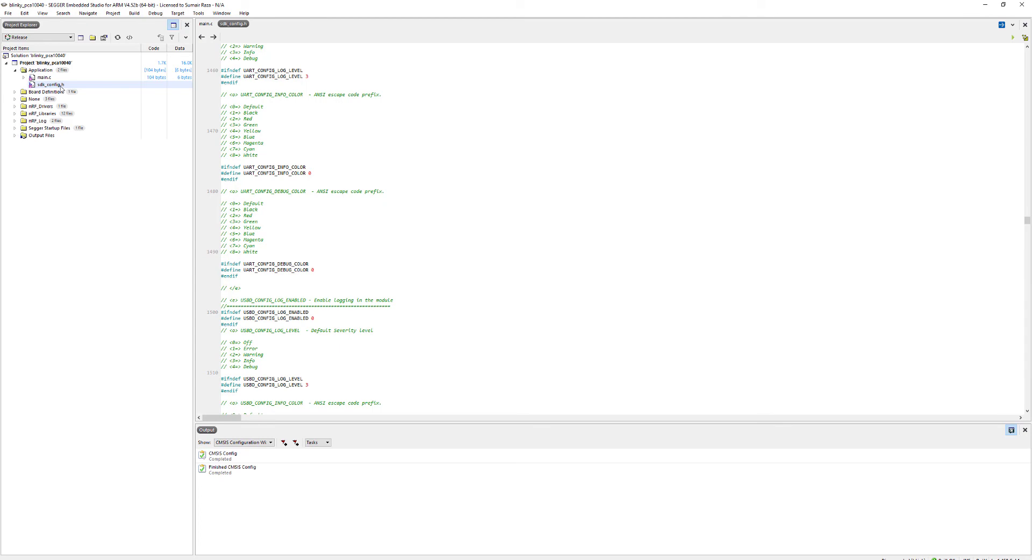
pyautogui.click(48, 84)
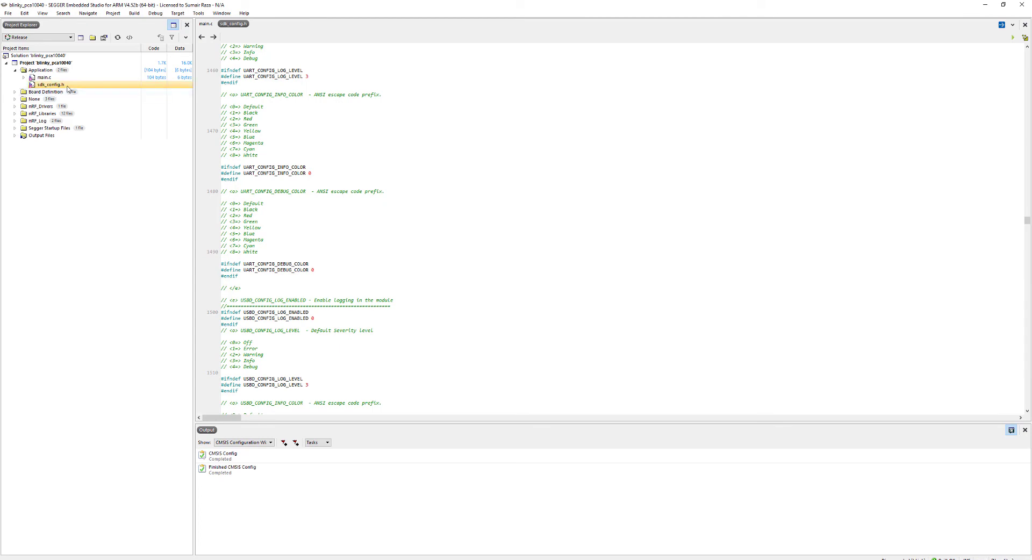
pyautogui.scroll(-3)
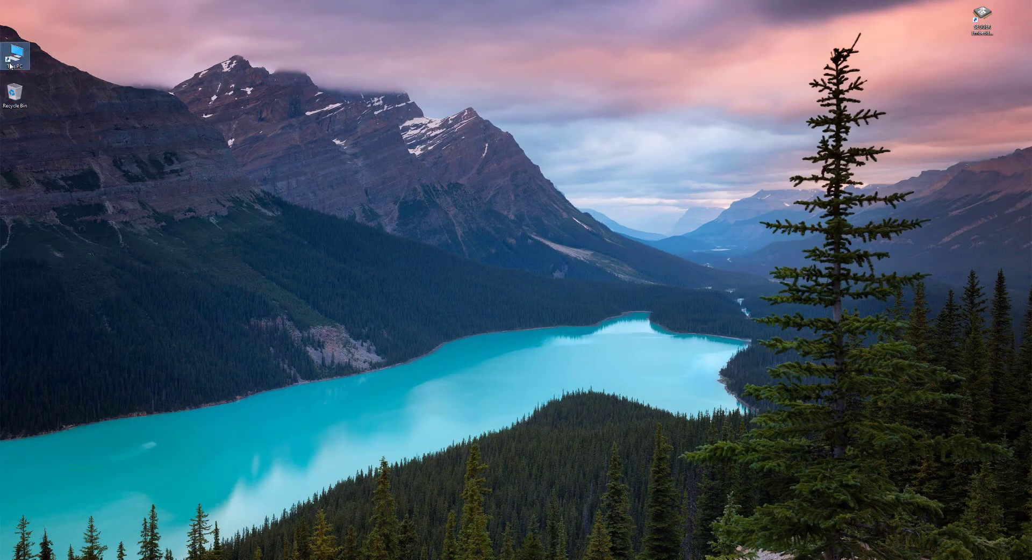
# Browse to C:\nrf_sdk\config\nrf52832\config and open sdk_config.h in Notepad++
pyautogui.doubleClick(14, 56)
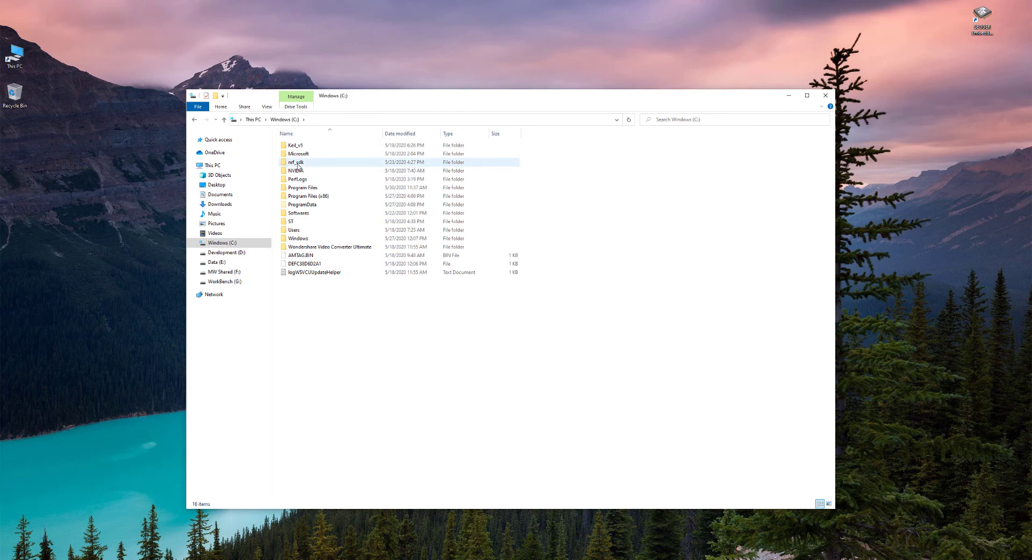
pyautogui.doubleClick(296, 162)
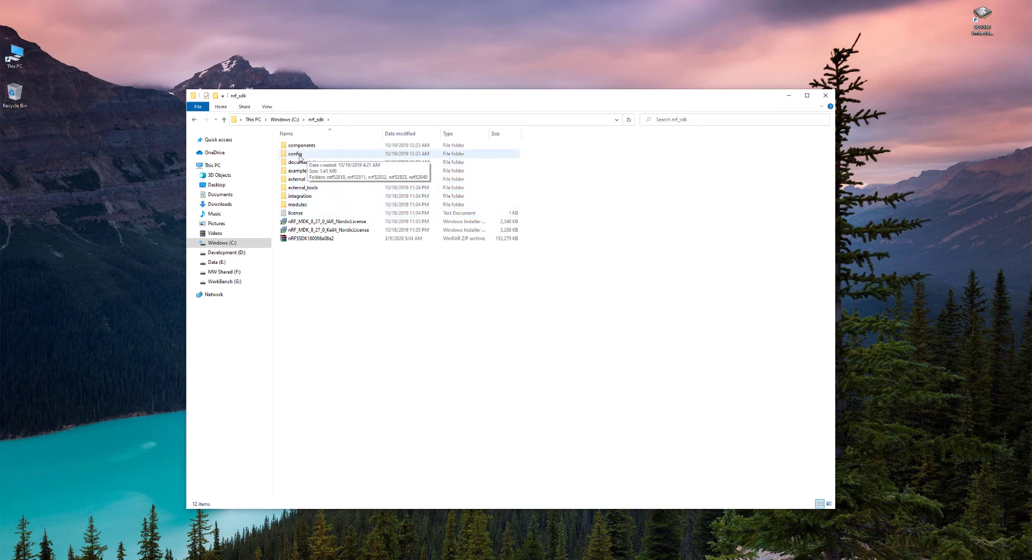
pyautogui.doubleClick(295, 153)
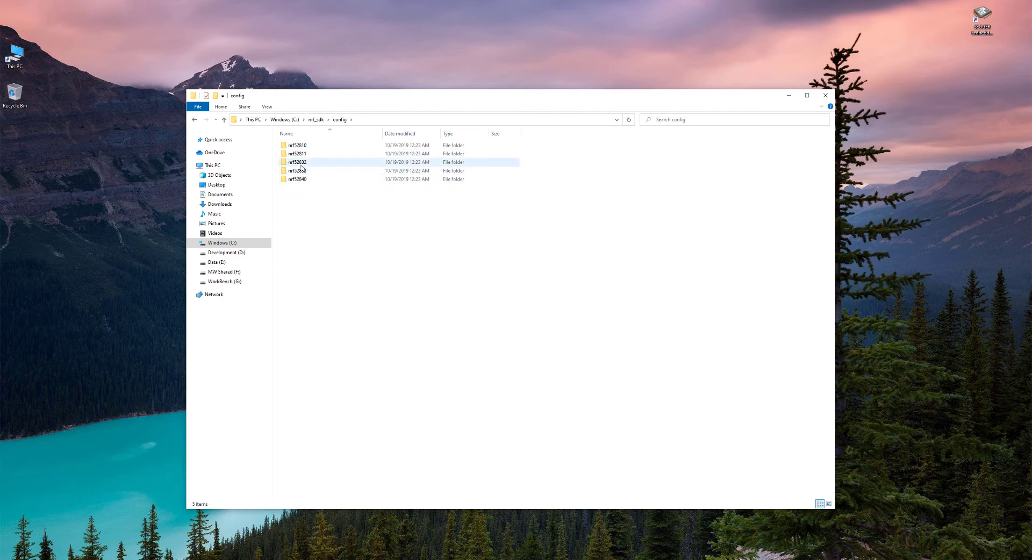
pyautogui.click(297, 162)
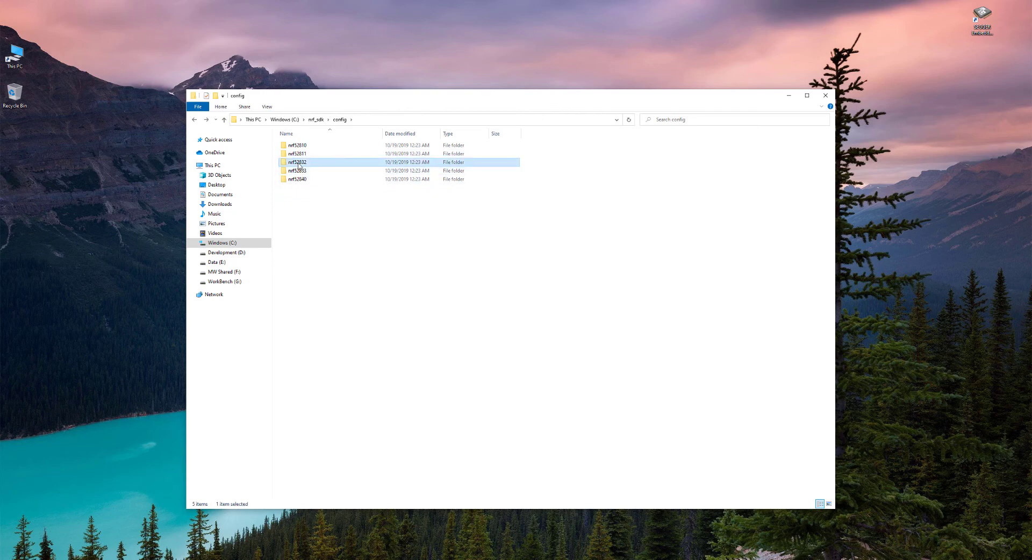
pyautogui.moveTo(297, 162)
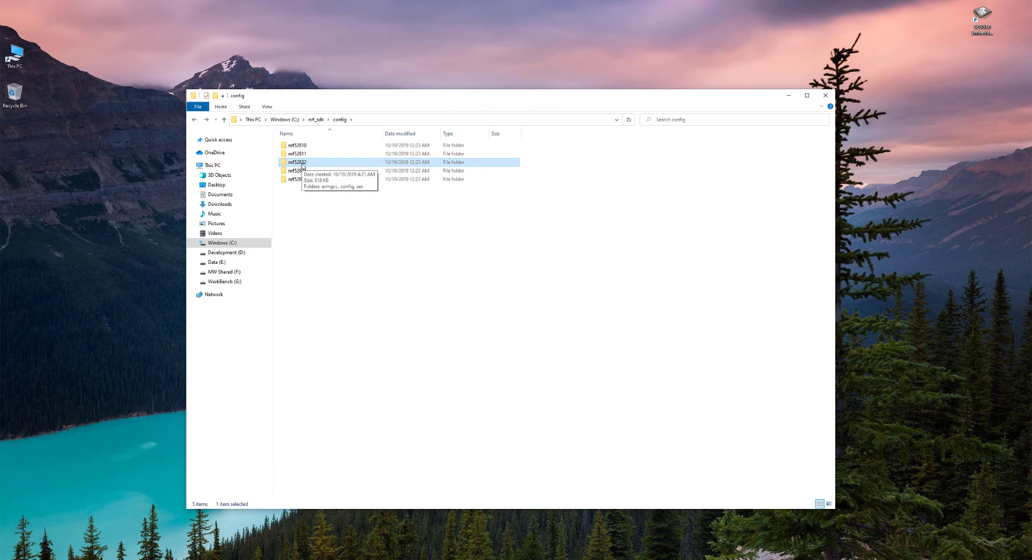
pyautogui.moveTo(305, 162)
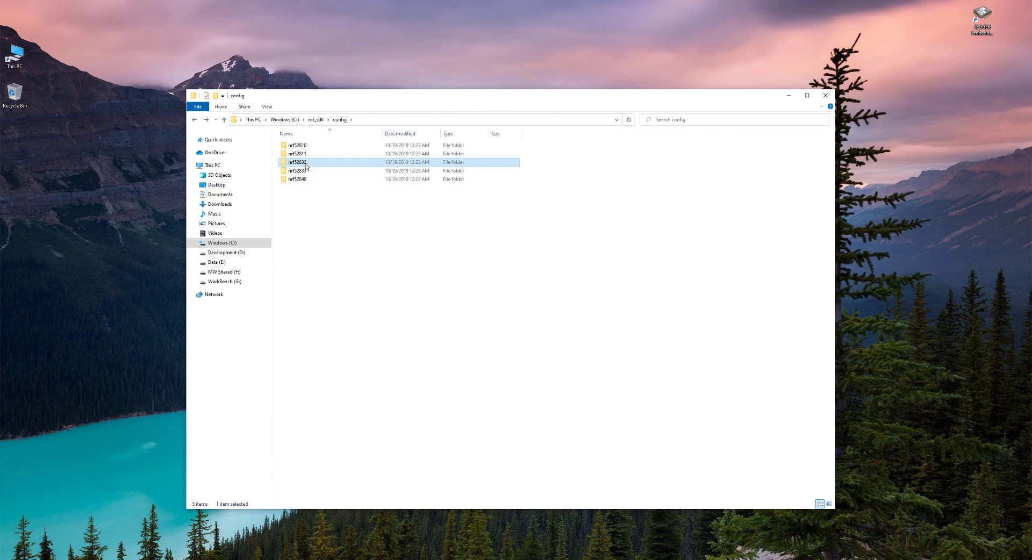
pyautogui.doubleClick(296, 161)
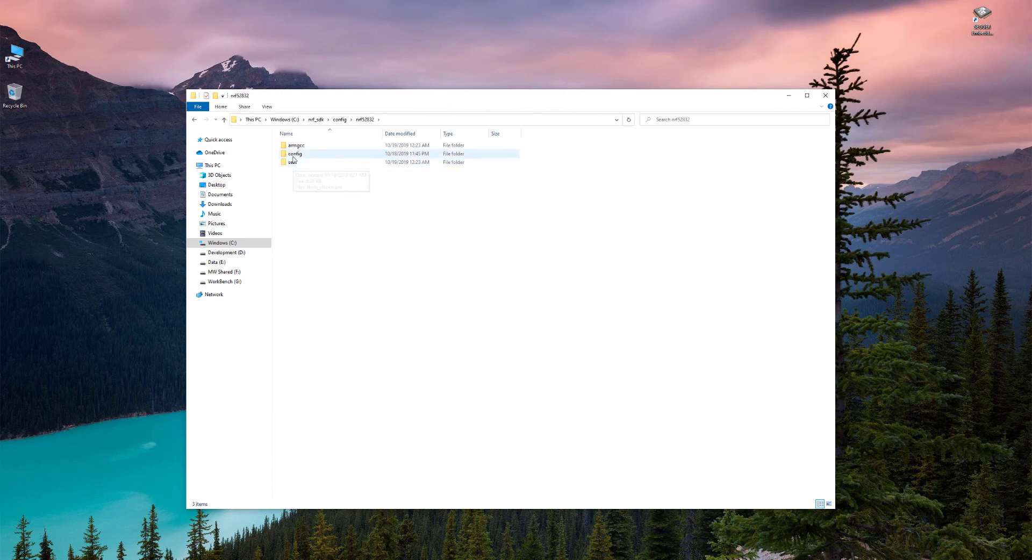
pyautogui.doubleClick(295, 154)
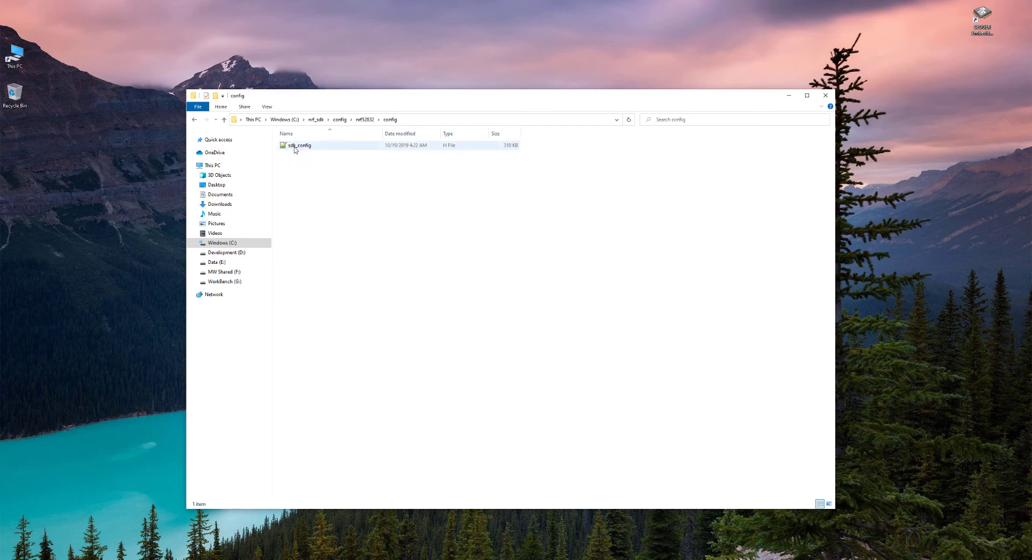
pyautogui.doubleClick(300, 145)
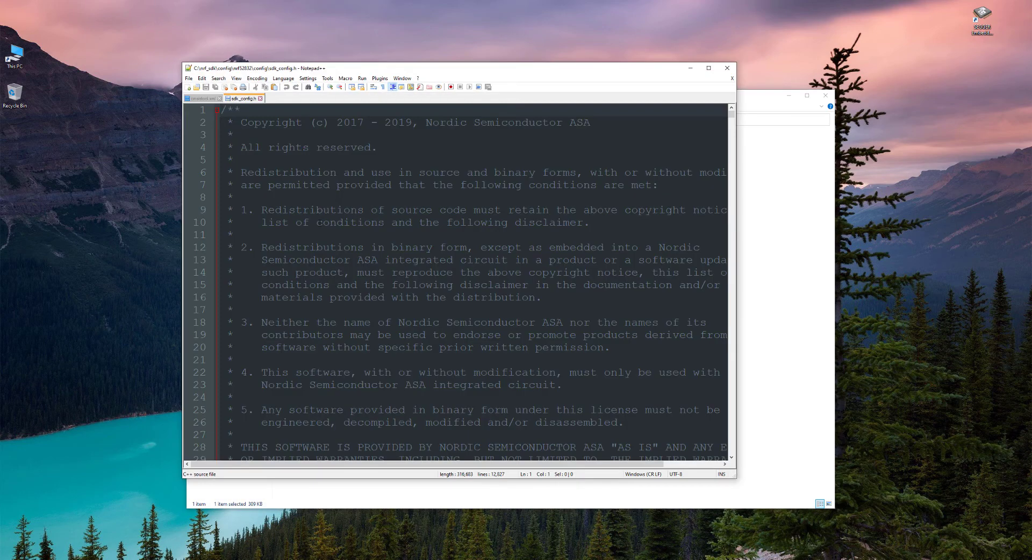
pyautogui.scroll(-3)
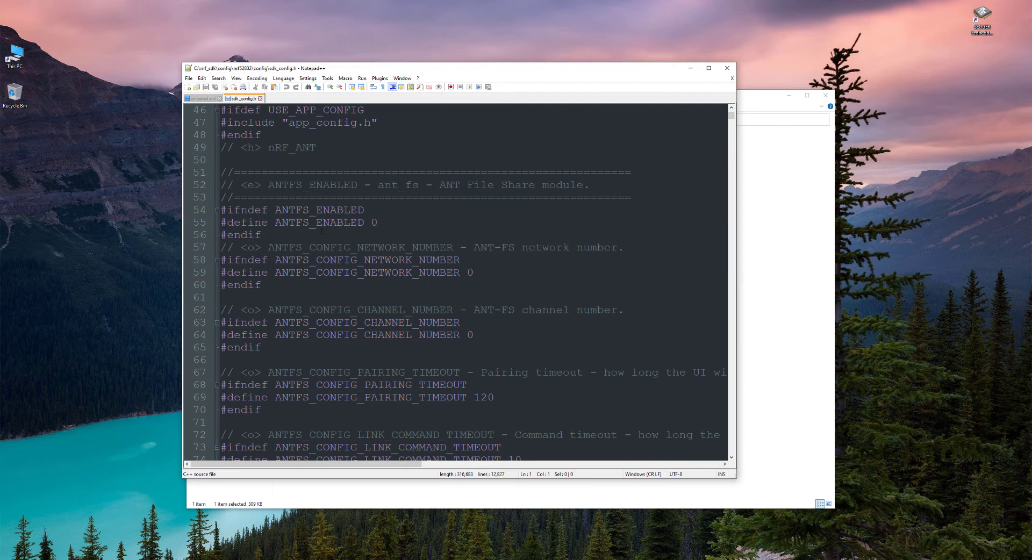
pyautogui.scroll(-3)
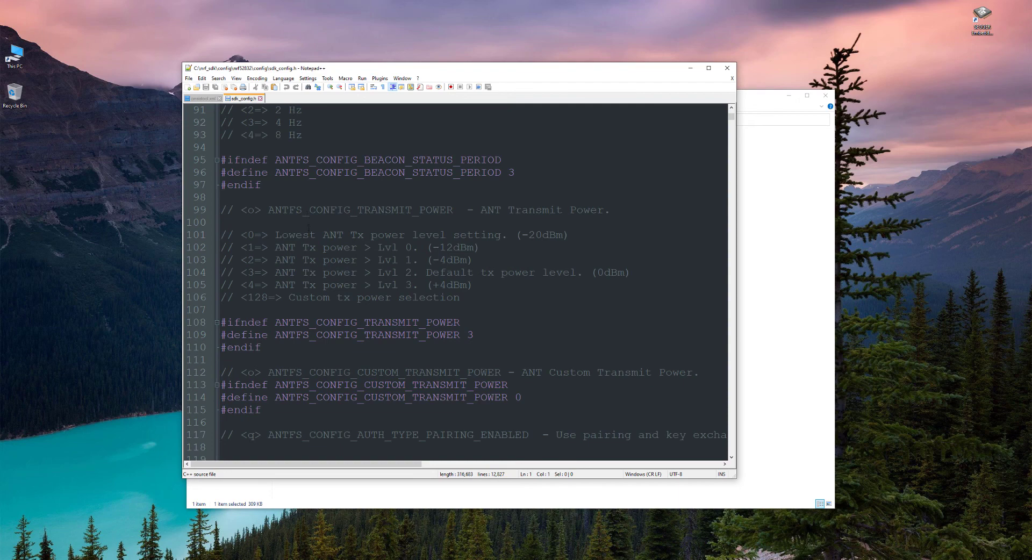
pyautogui.moveTo(403, 554)
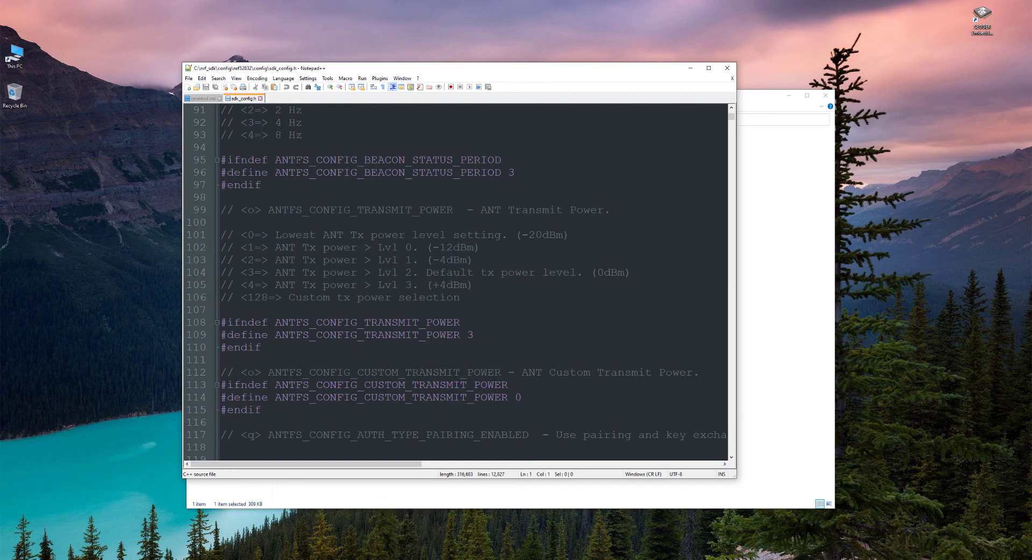
pyautogui.moveTo(222, 159); pyautogui.dragTo(237, 185)
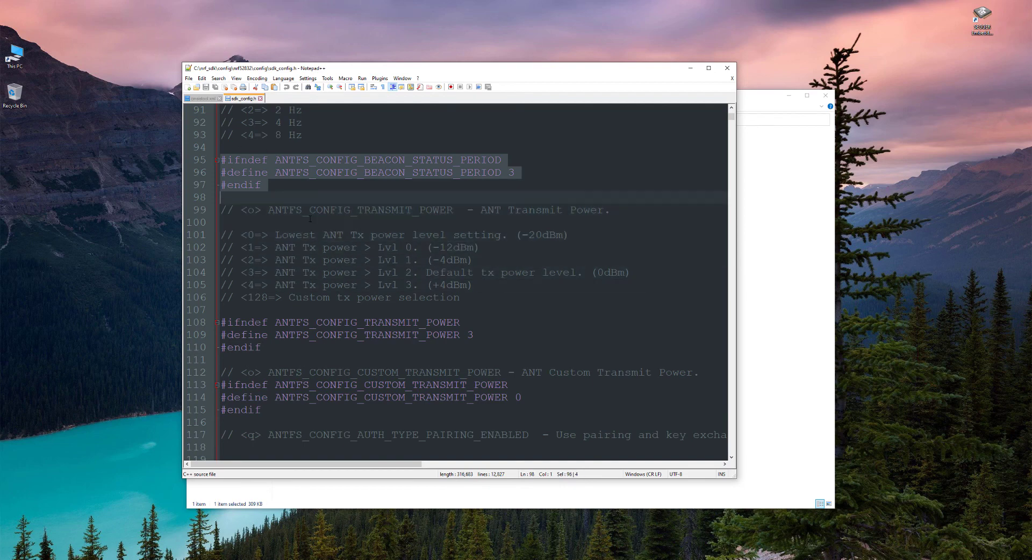
pyautogui.scroll(-3)
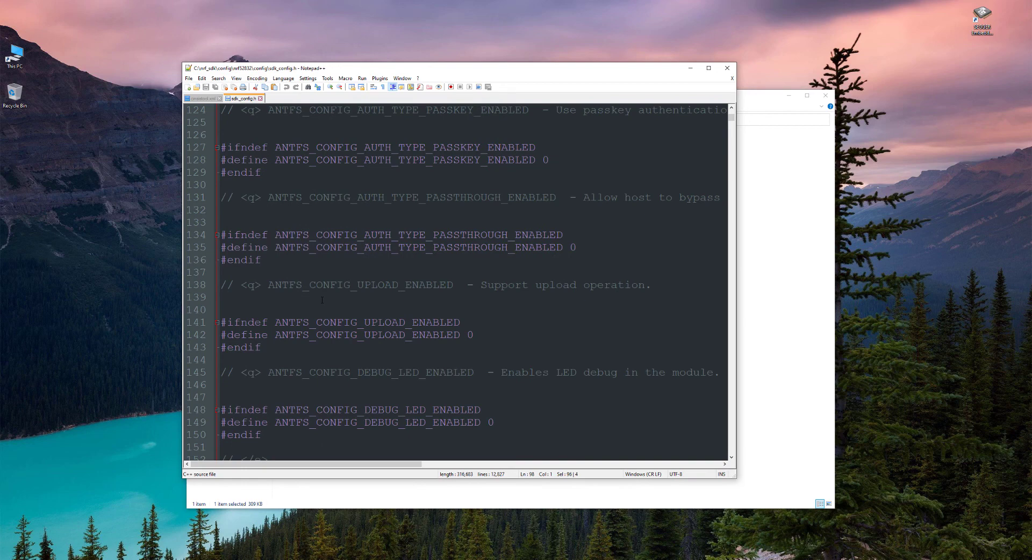
pyautogui.moveTo(243, 98)
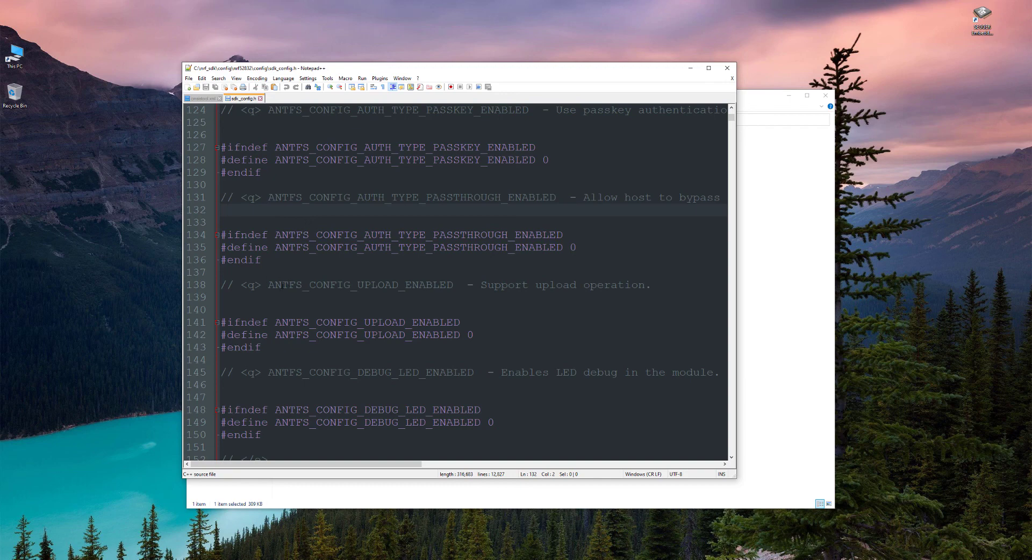
pyautogui.click(227, 209)
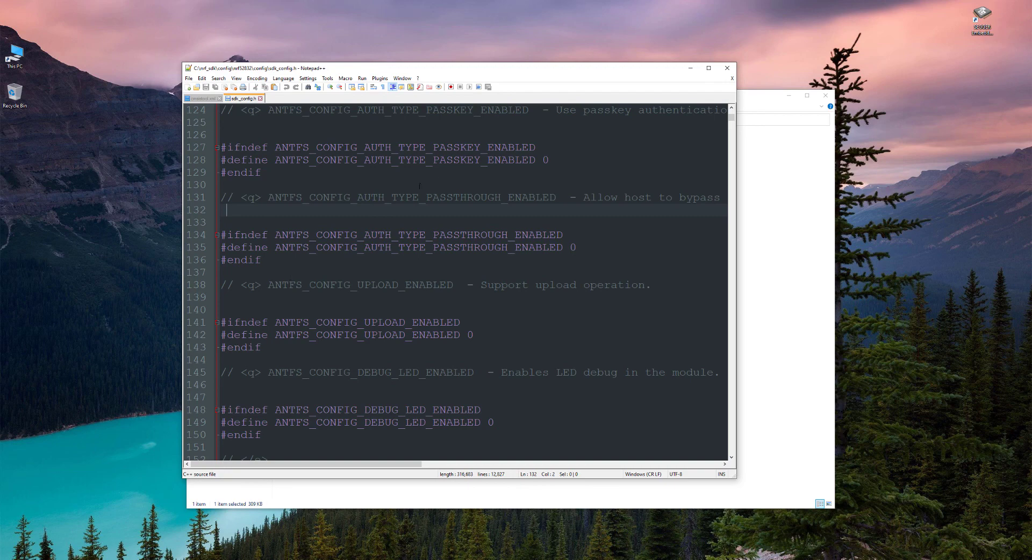